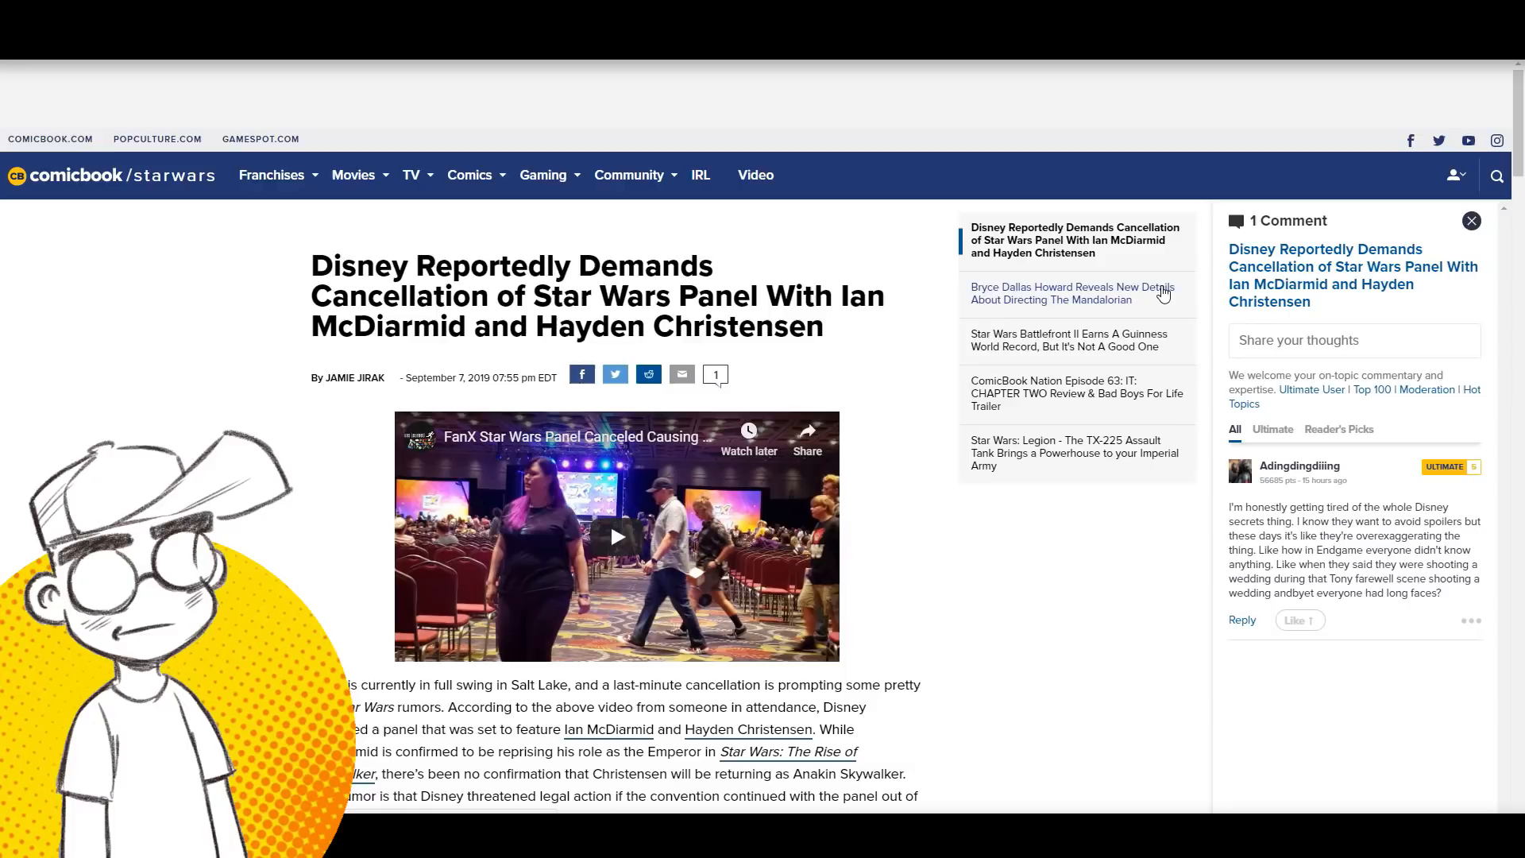
mouse_move(962, 473)
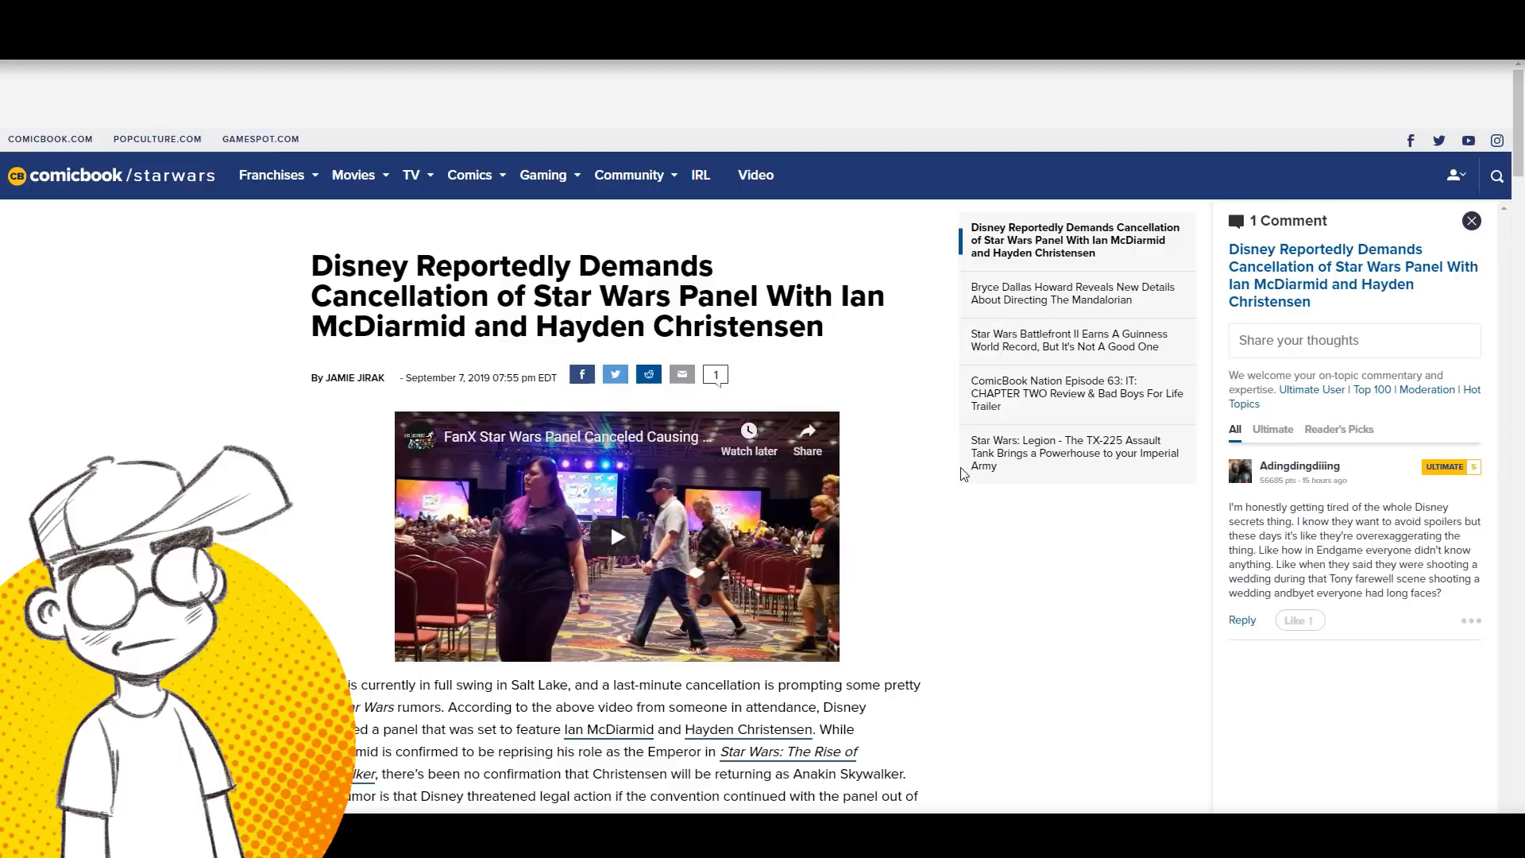
Step: Highlight 'Disney' in the opening paragraph and read down to the legal-threat rumor and fan tweets
scroll("down", 3)
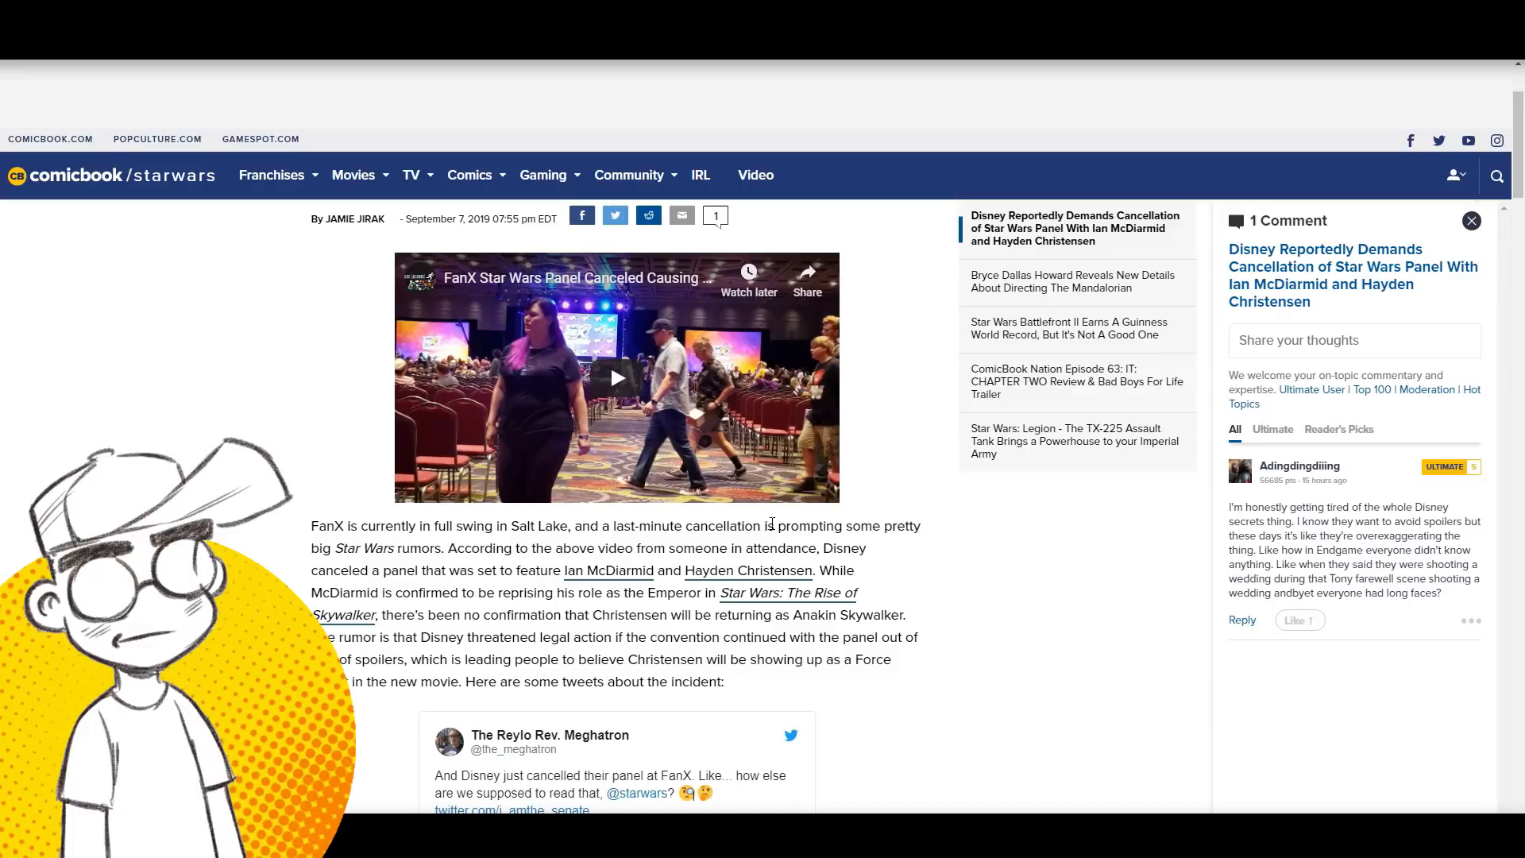
mouse_move(870, 560)
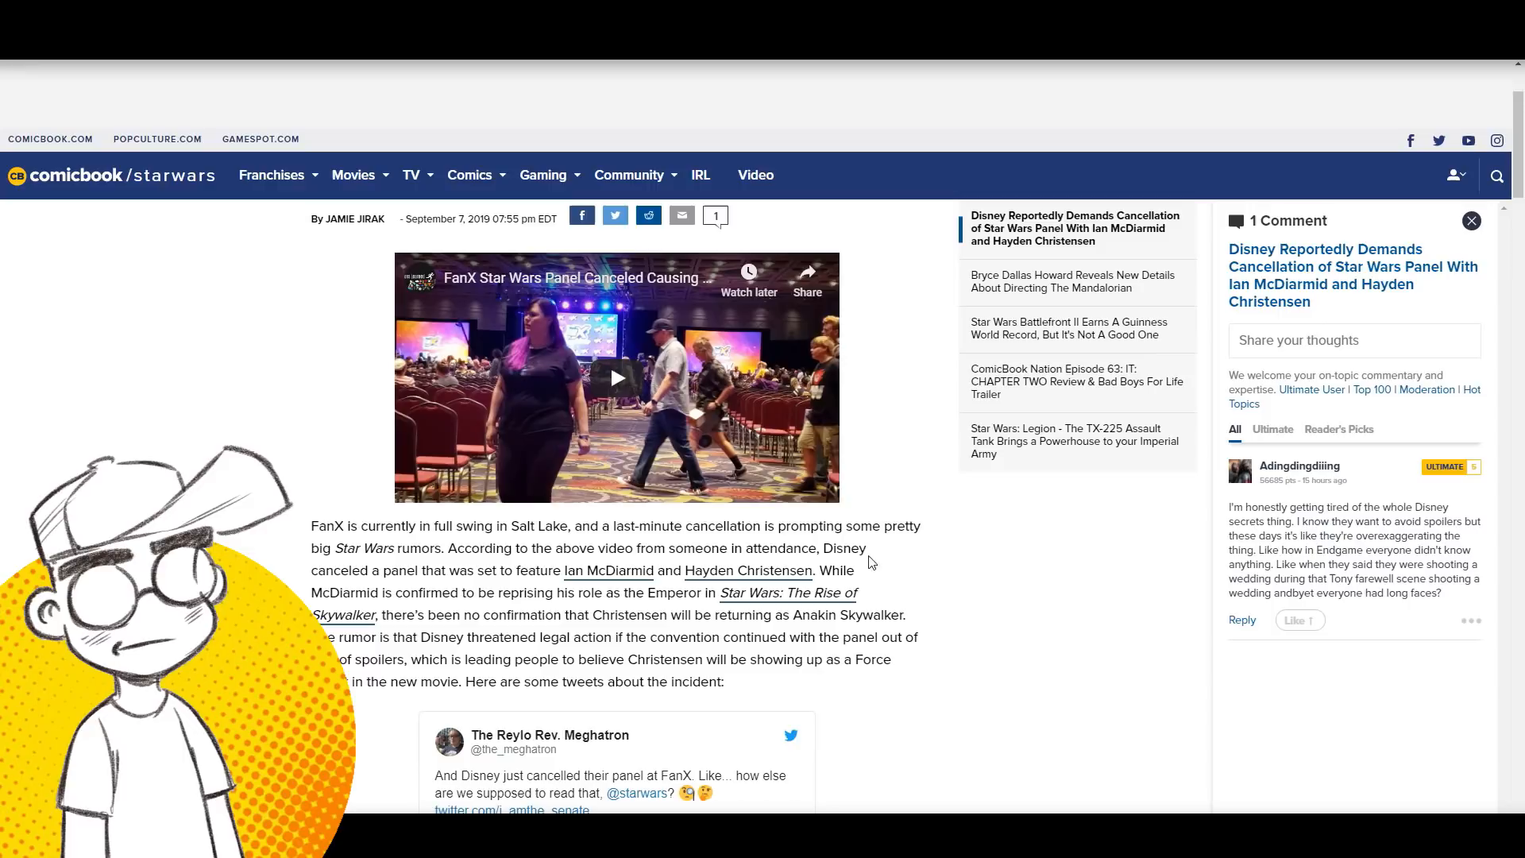
double_click(844, 547)
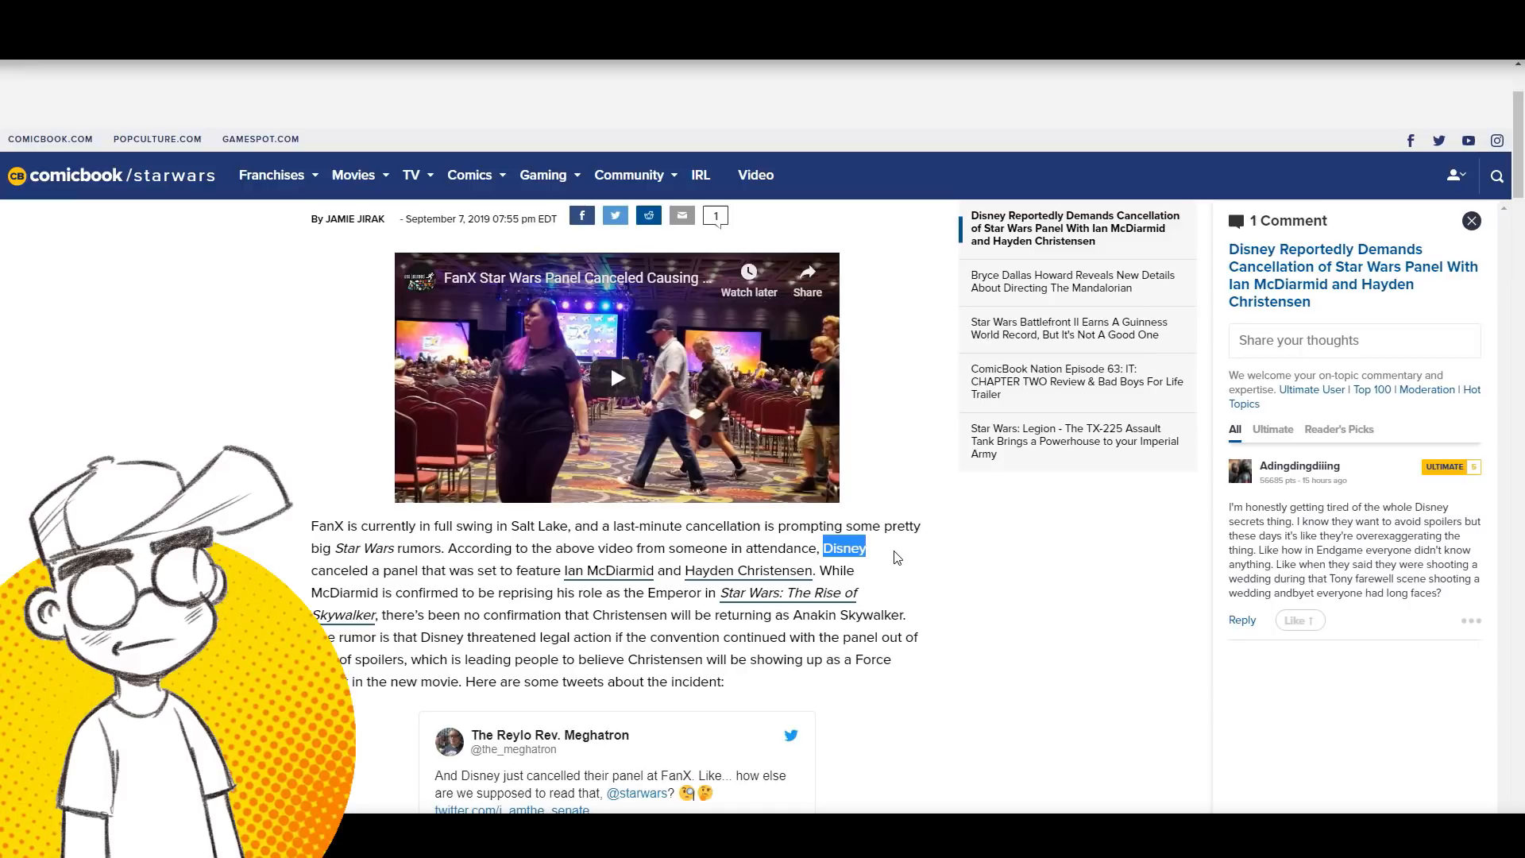
scroll("down", 3)
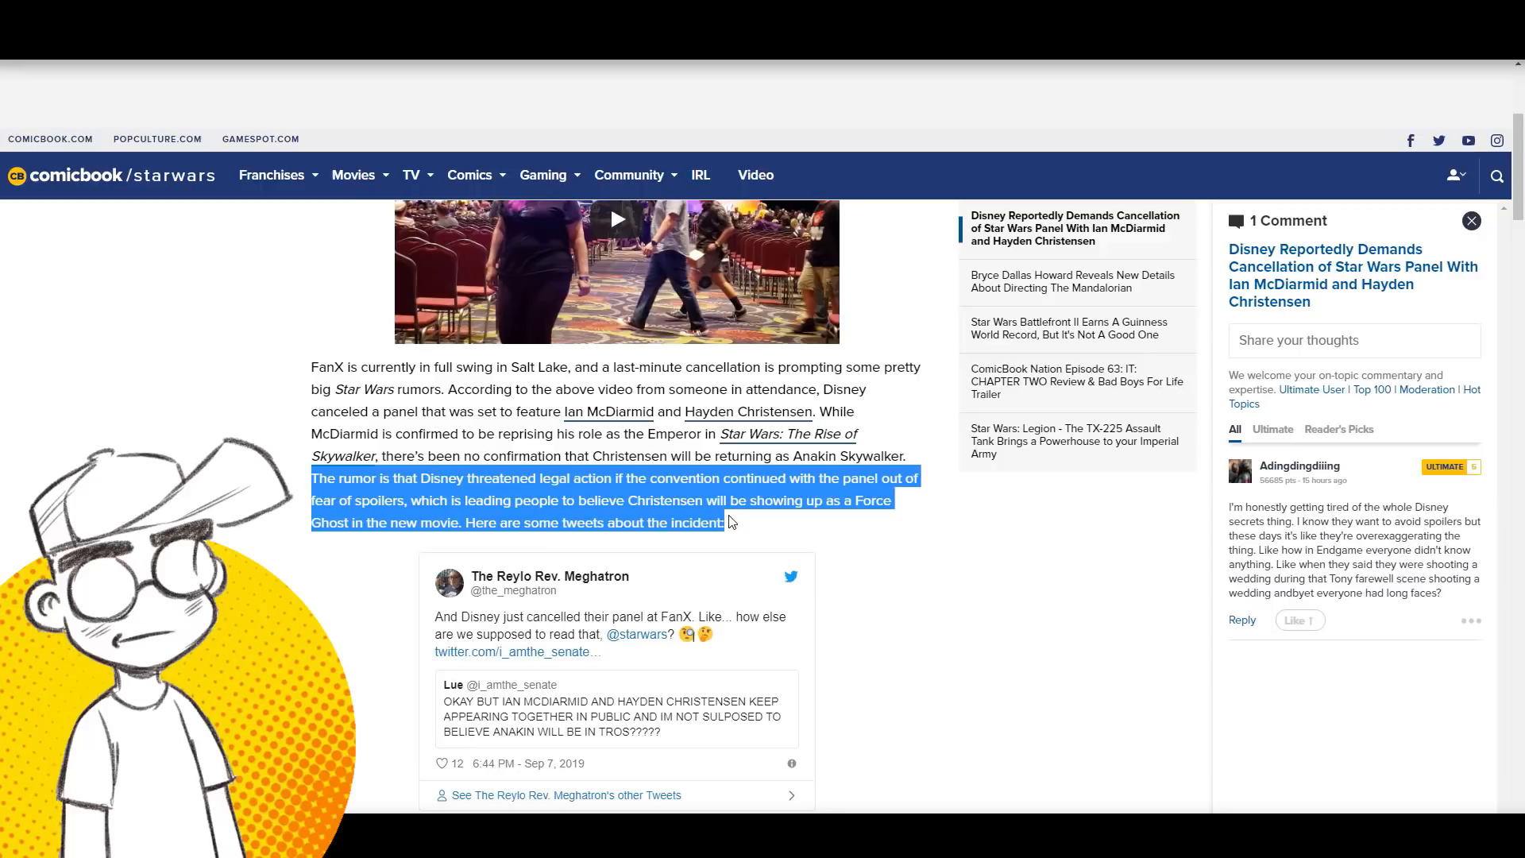
scroll("down", 3)
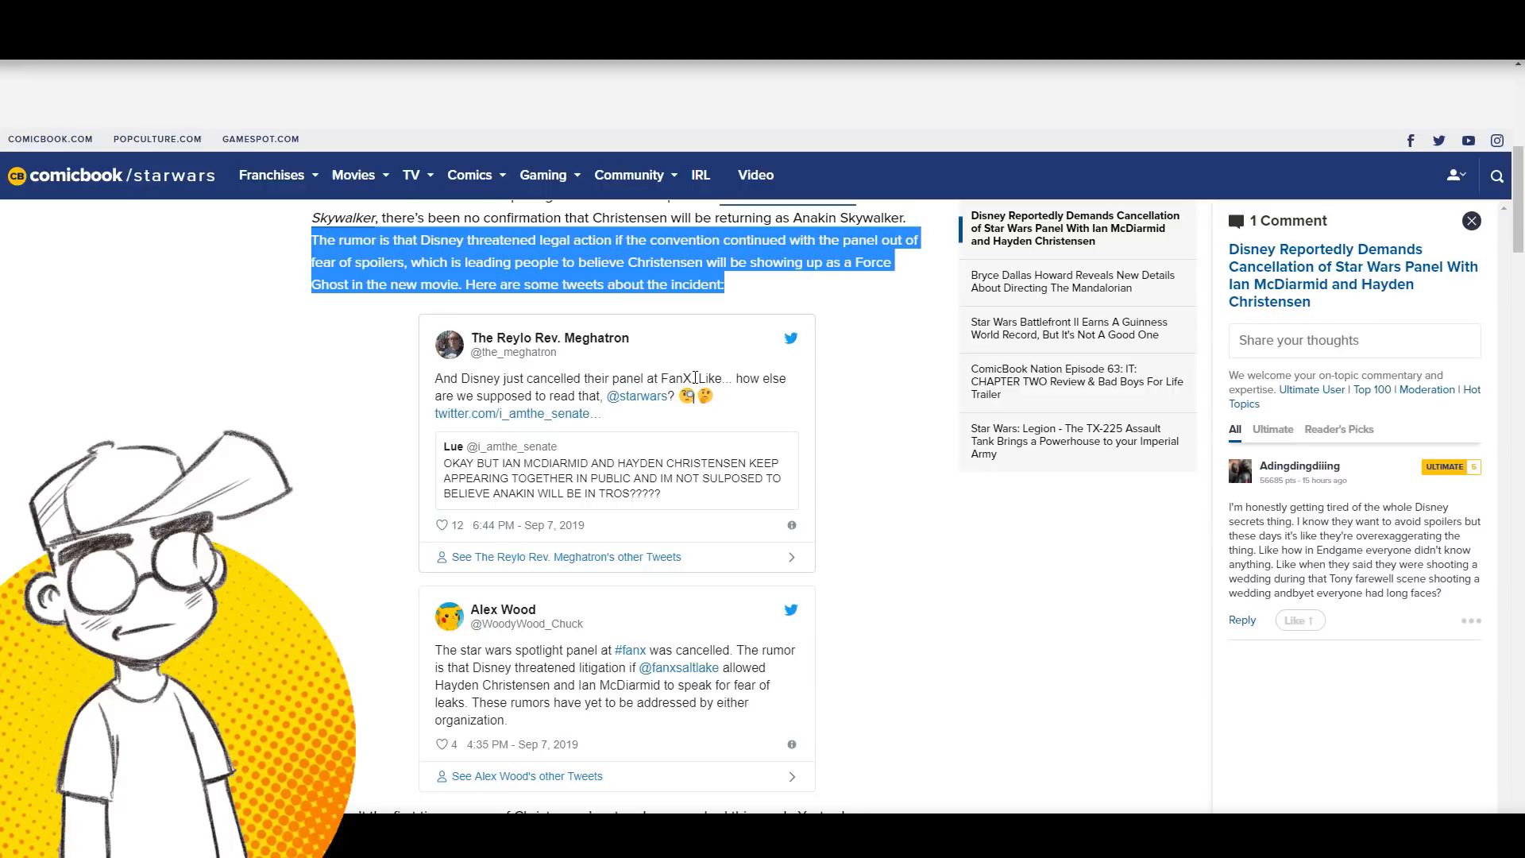
Step: Scroll past the tweets to the closing paragraphs on the hospital visit and cast
scroll("down", 3)
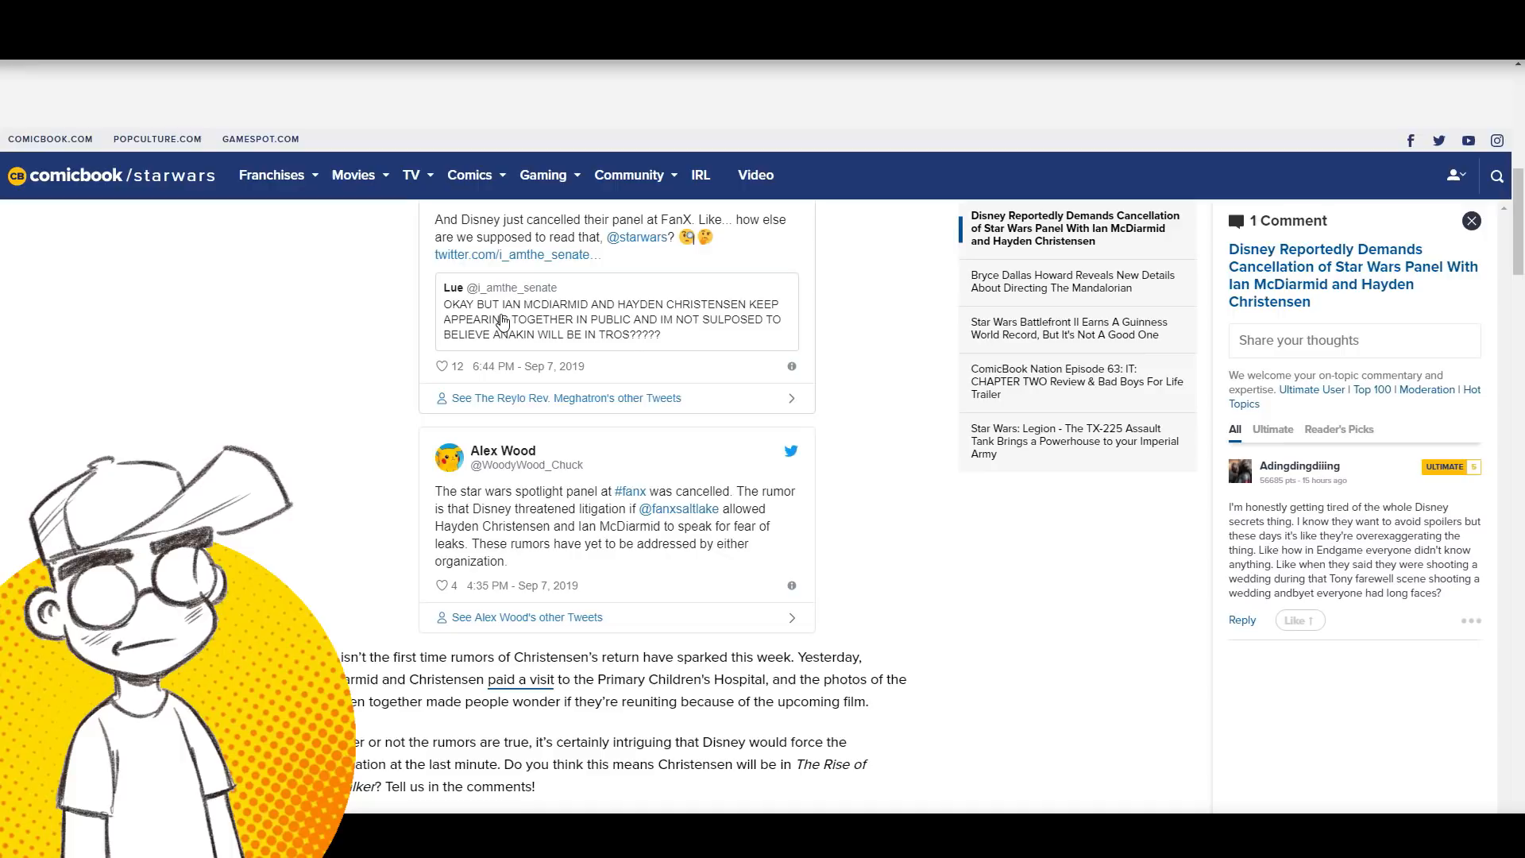
scroll("down", 3)
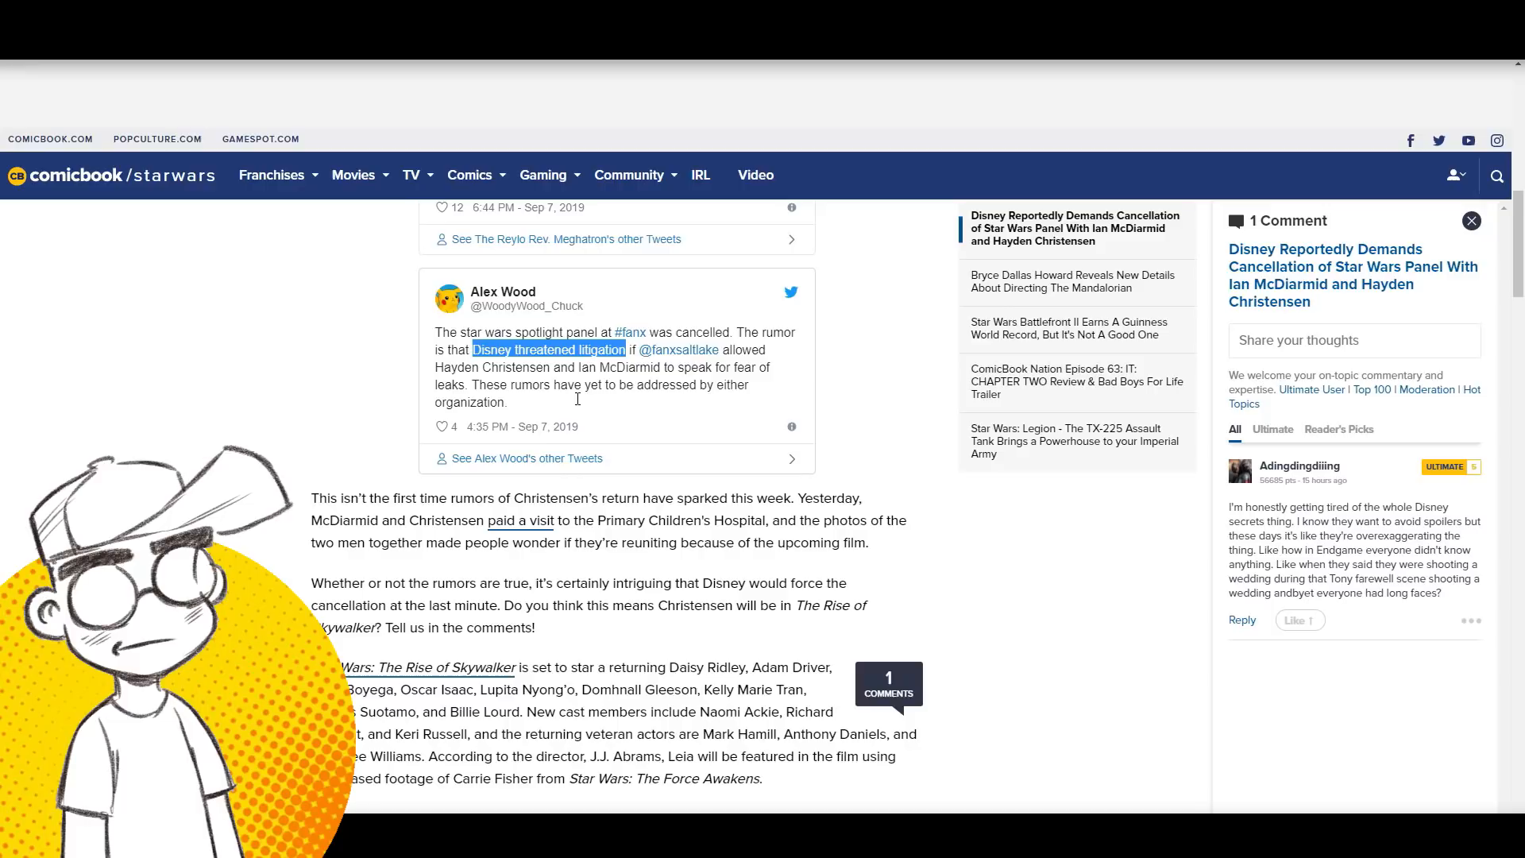
Step: Scroll through the closing paragraph about Disney forcing the last-minute cancellation
scroll("down", 3)
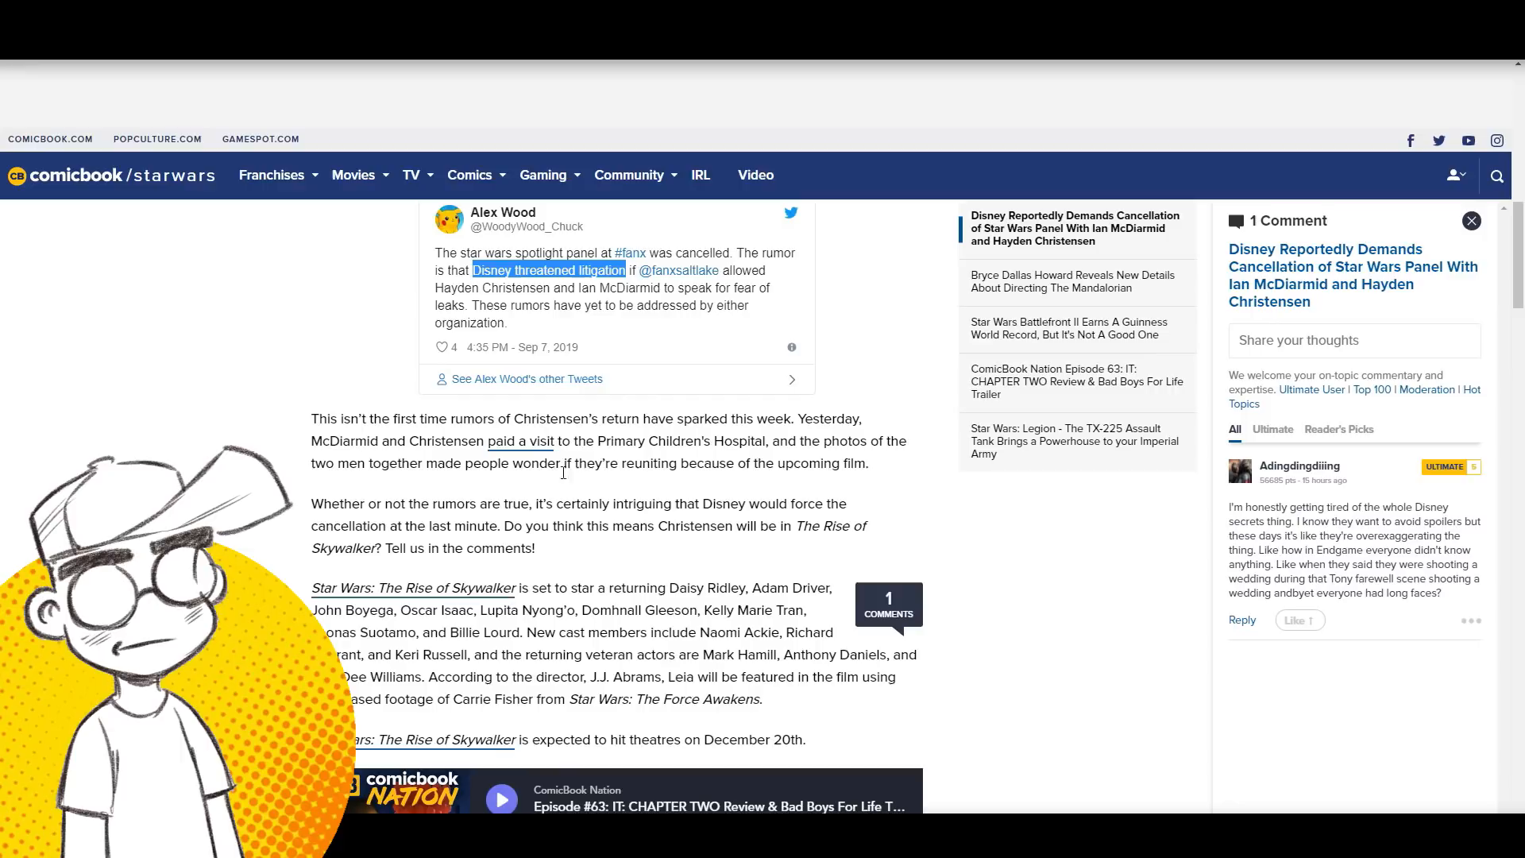
scroll("down", 3)
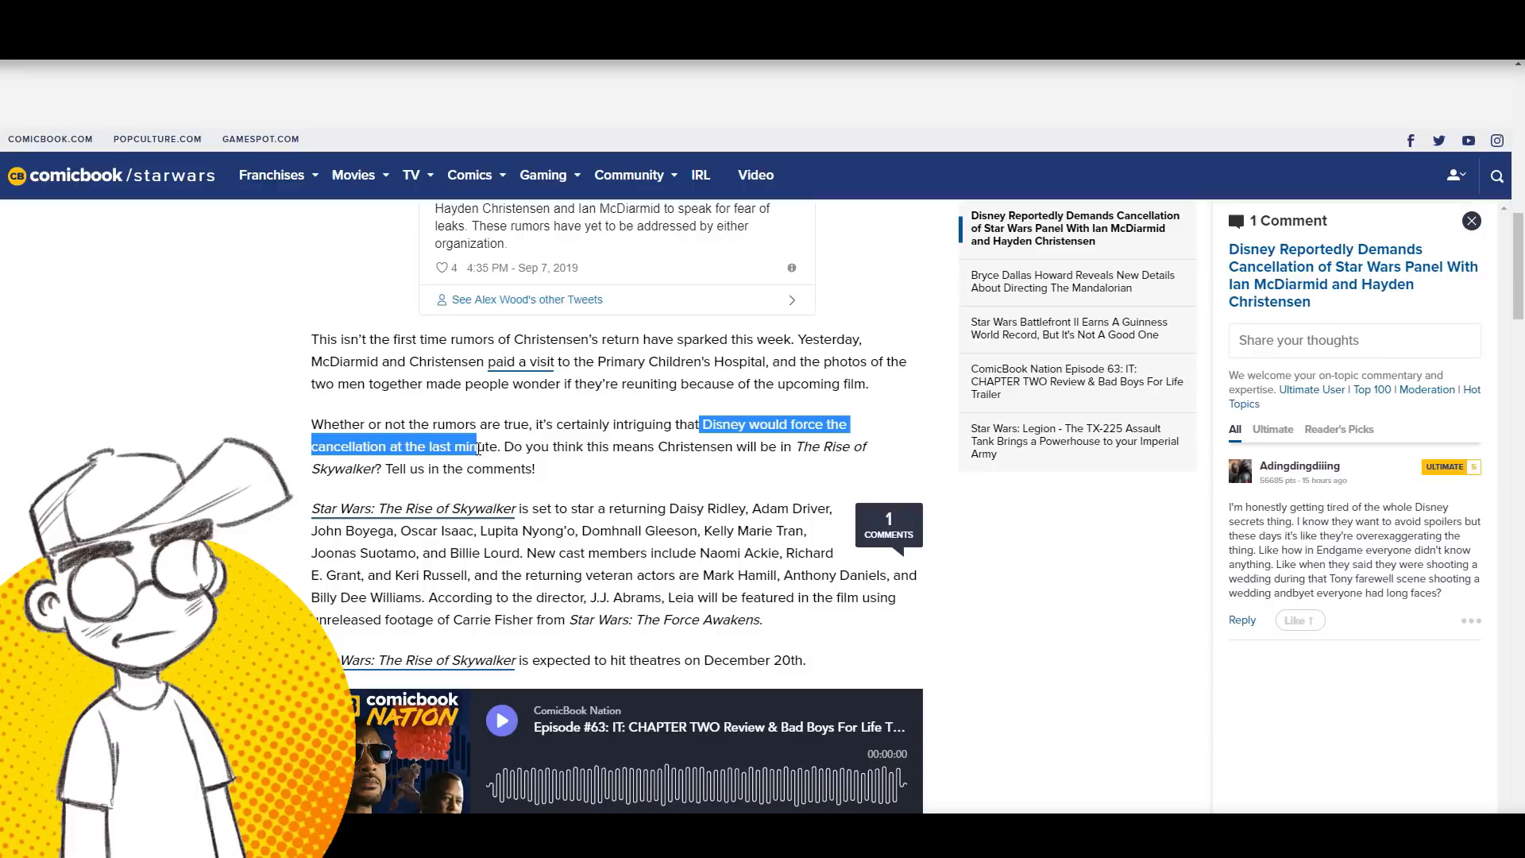
scroll("up", 3)
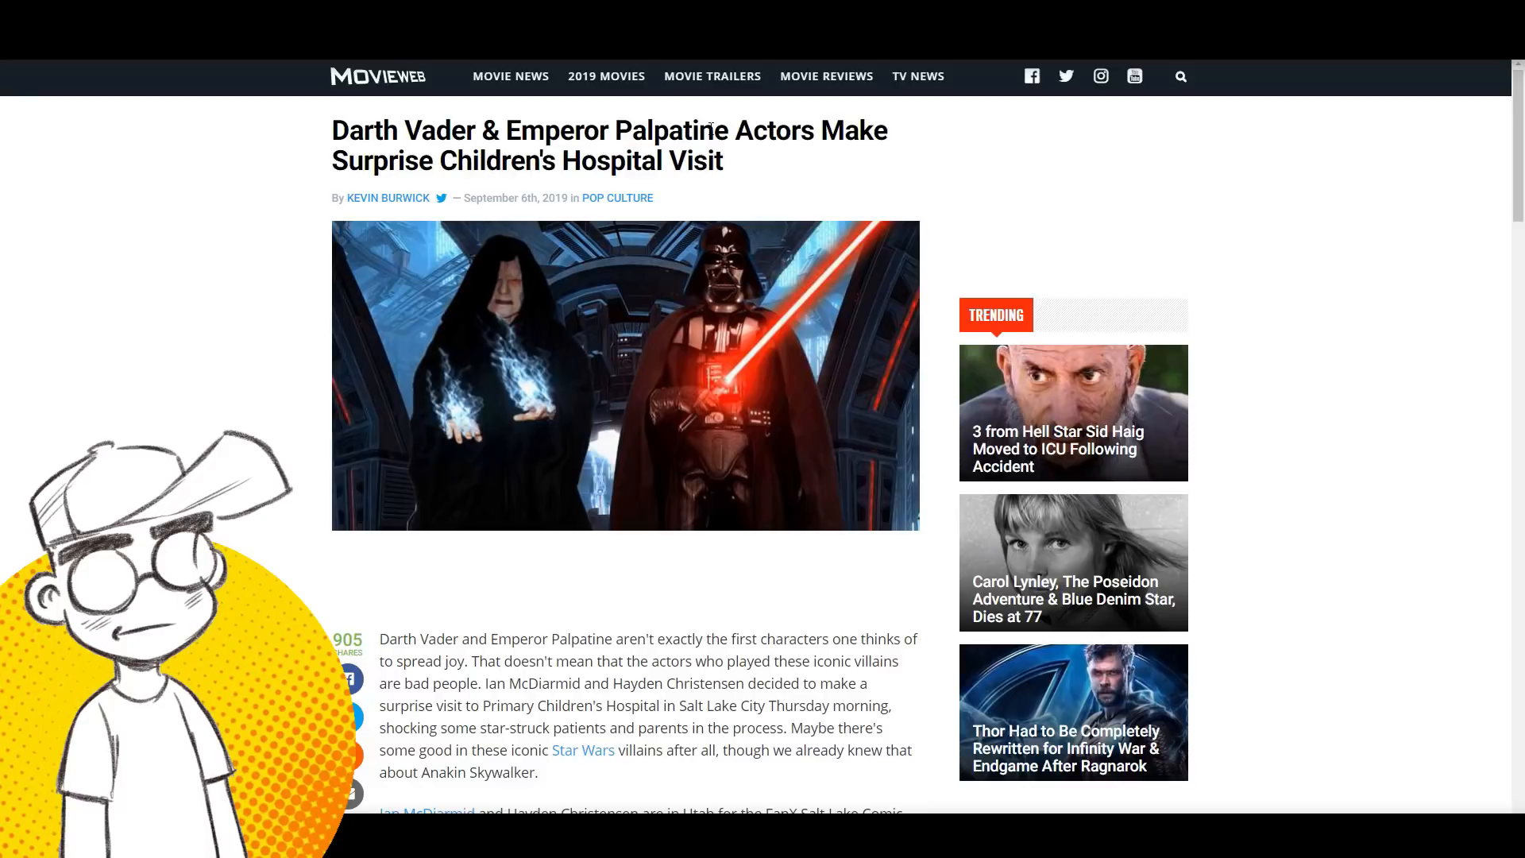
scroll("down", 3)
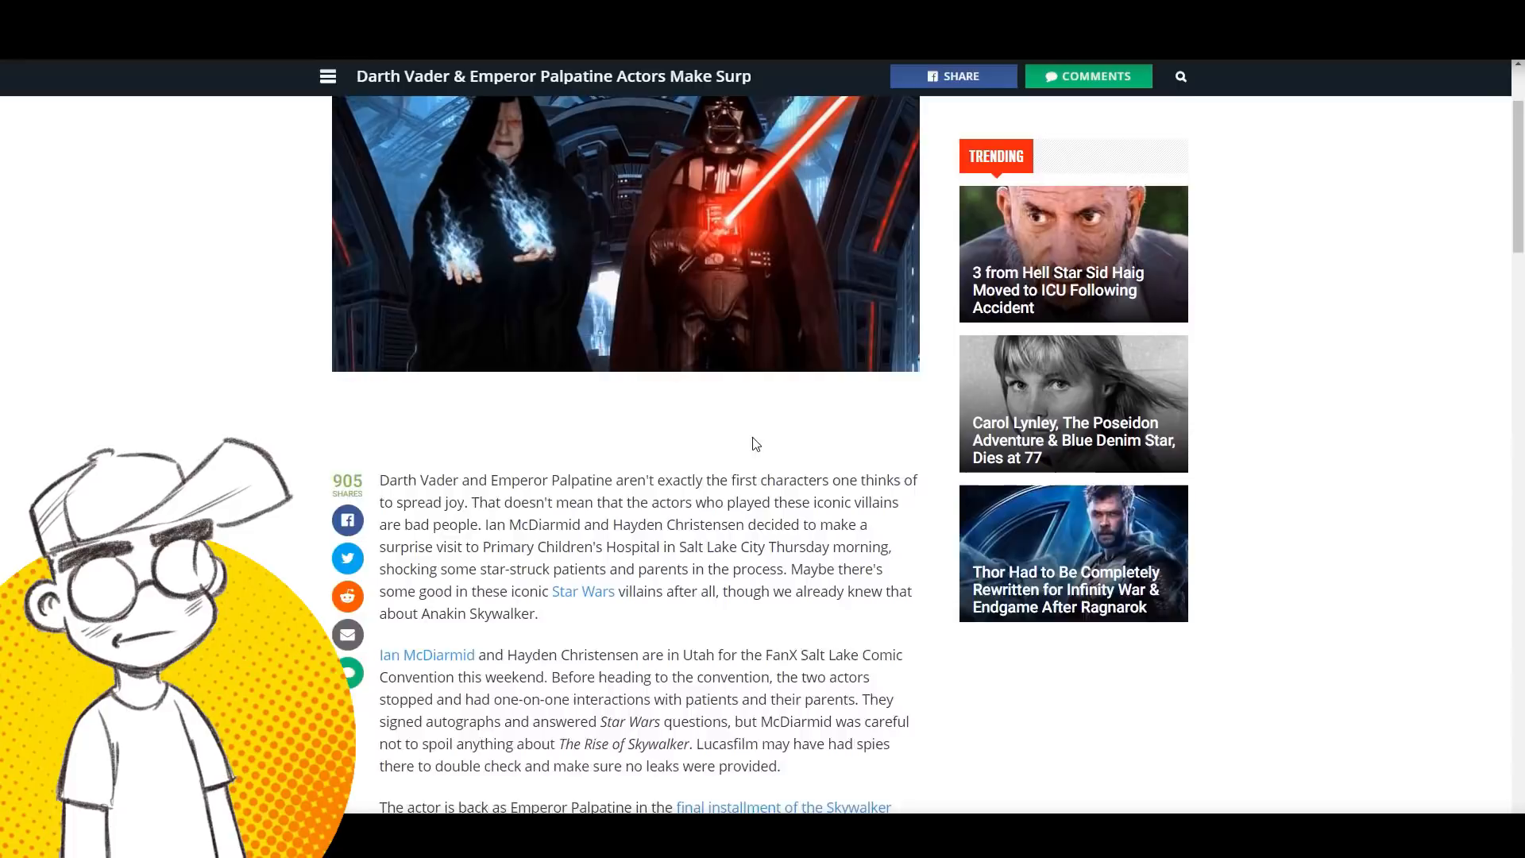
scroll("up", 3)
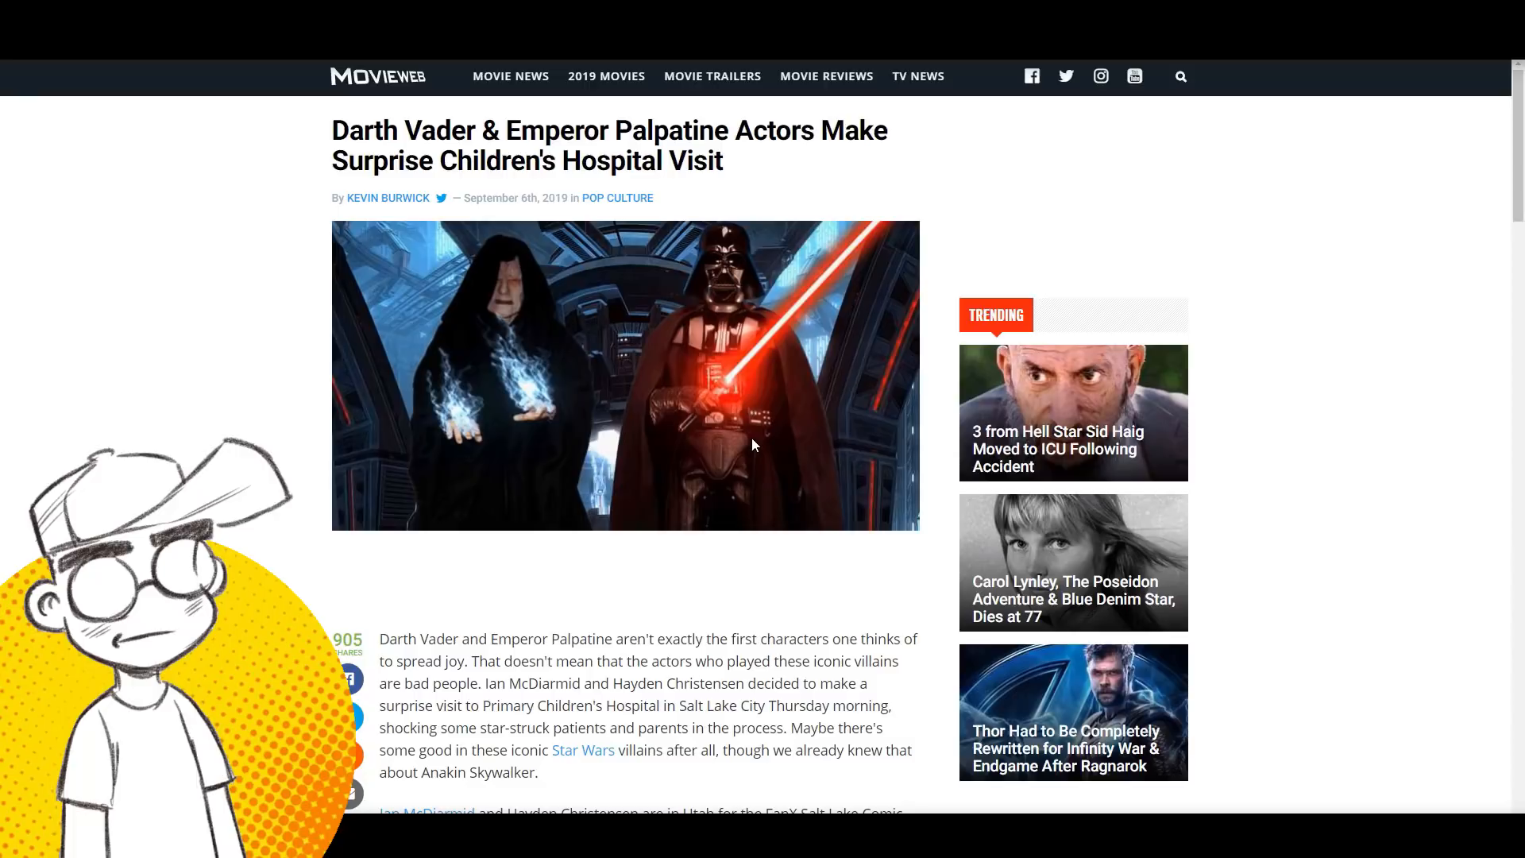
mouse_move(773, 480)
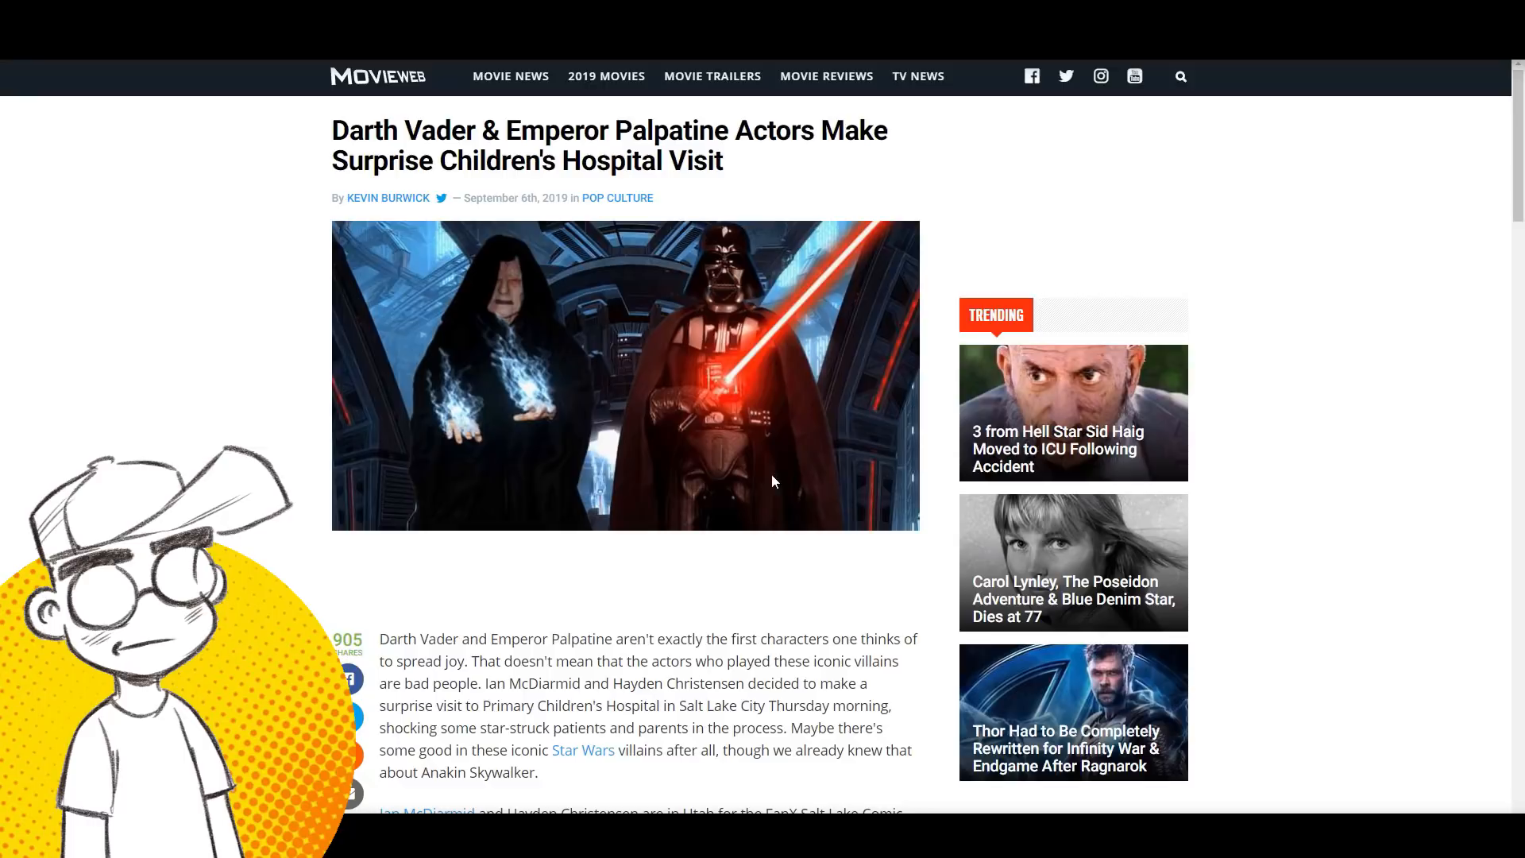
scroll("down", 3)
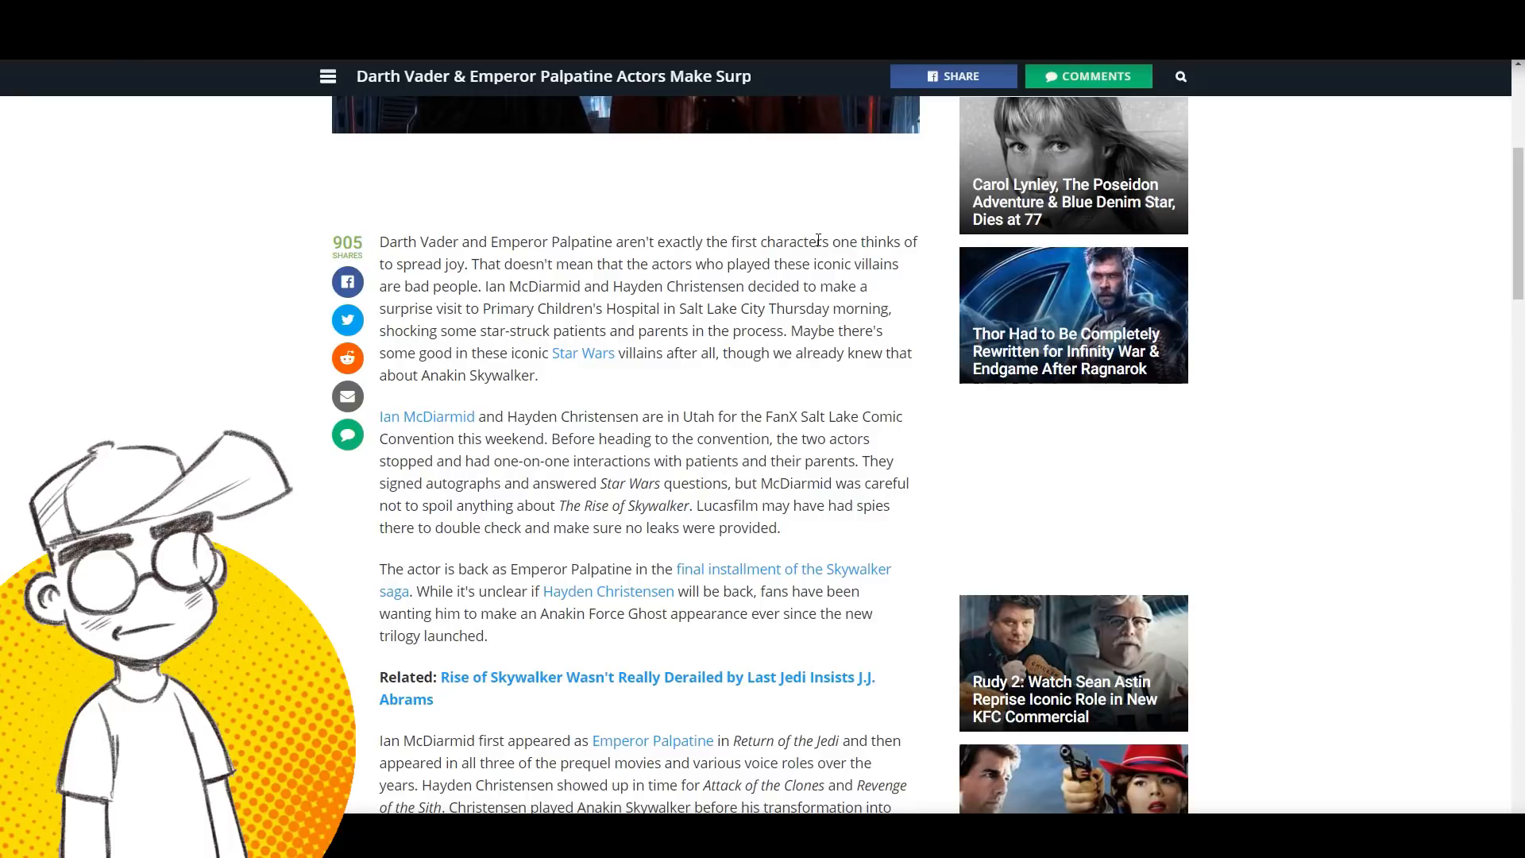
scroll("up", 3)
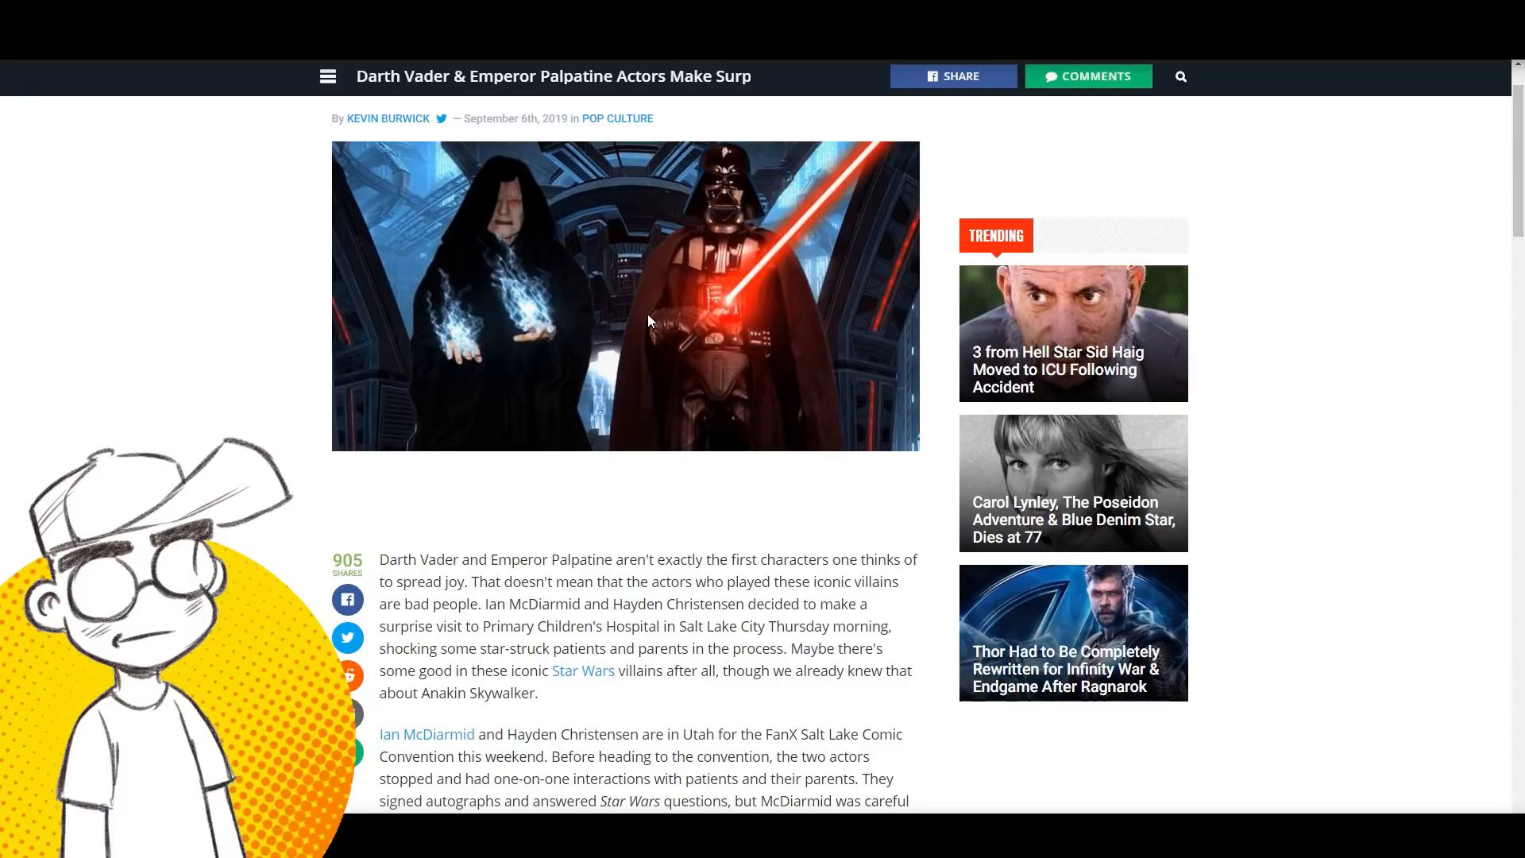
scroll("down", 3)
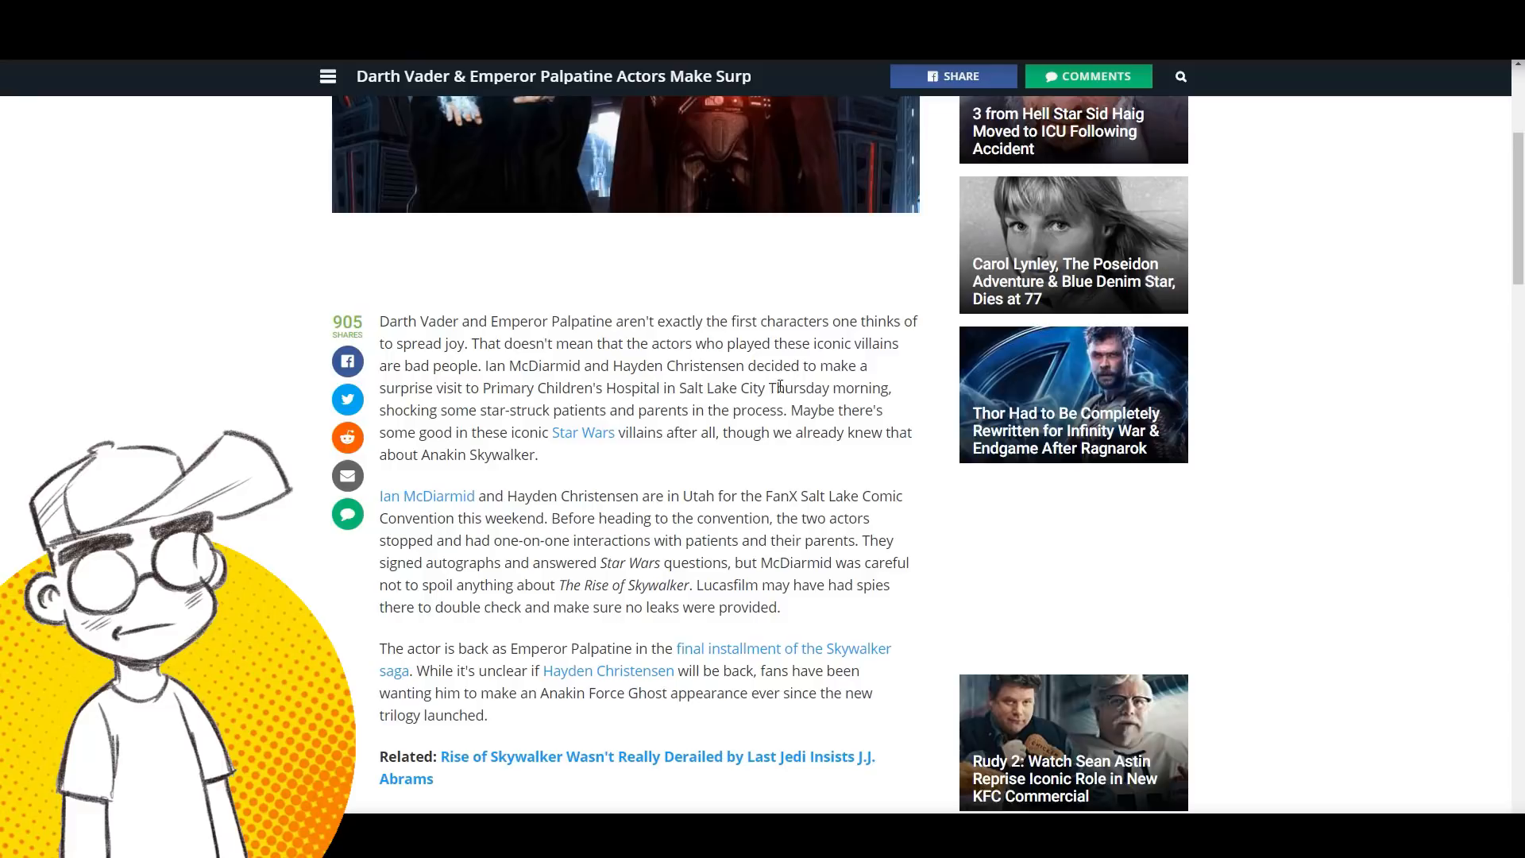
mouse_move(895, 395)
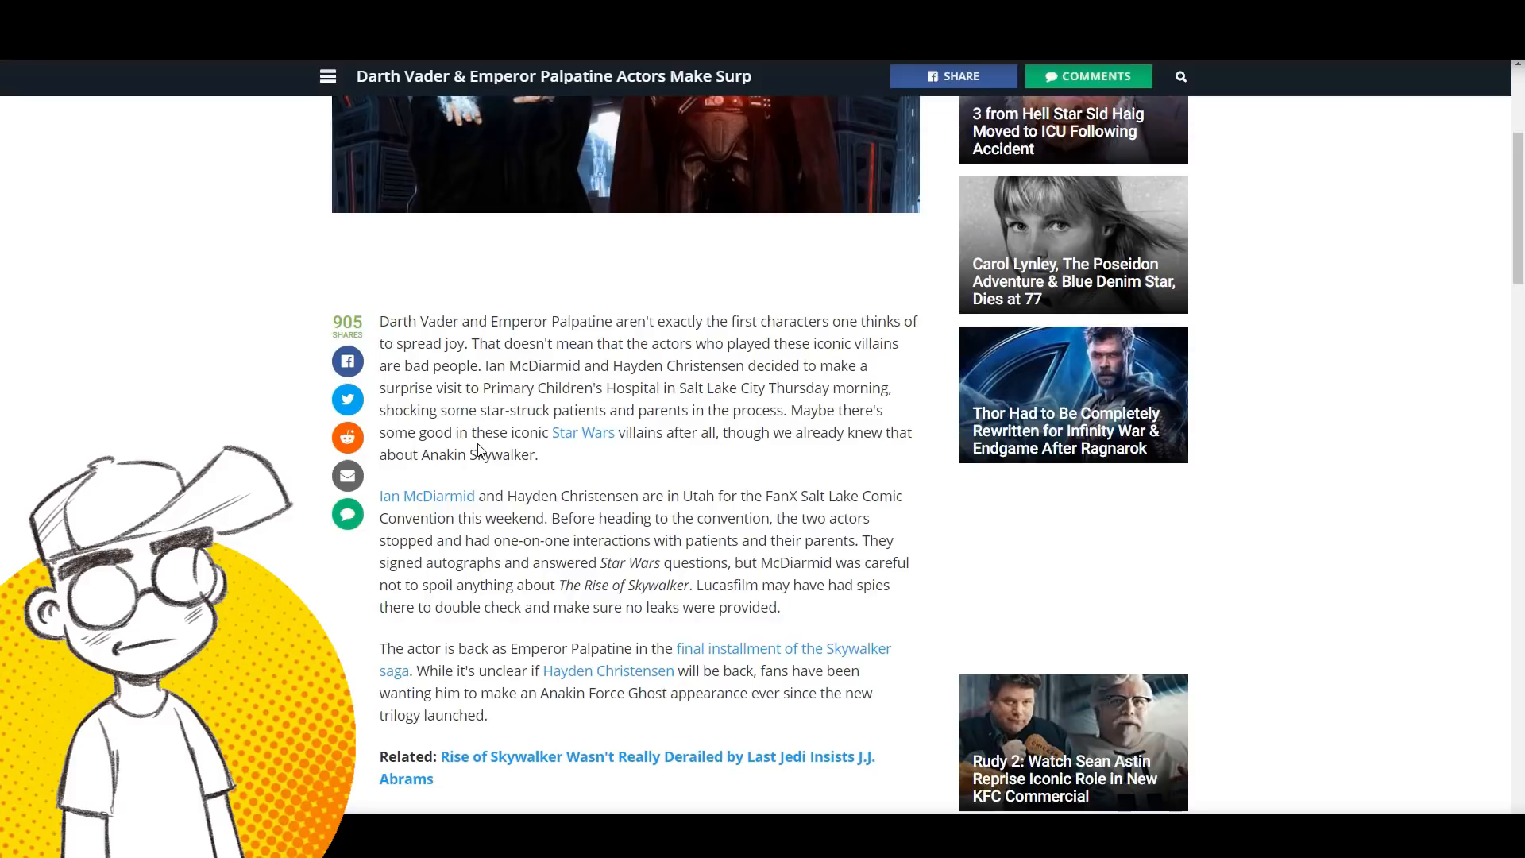
scroll("down", 3)
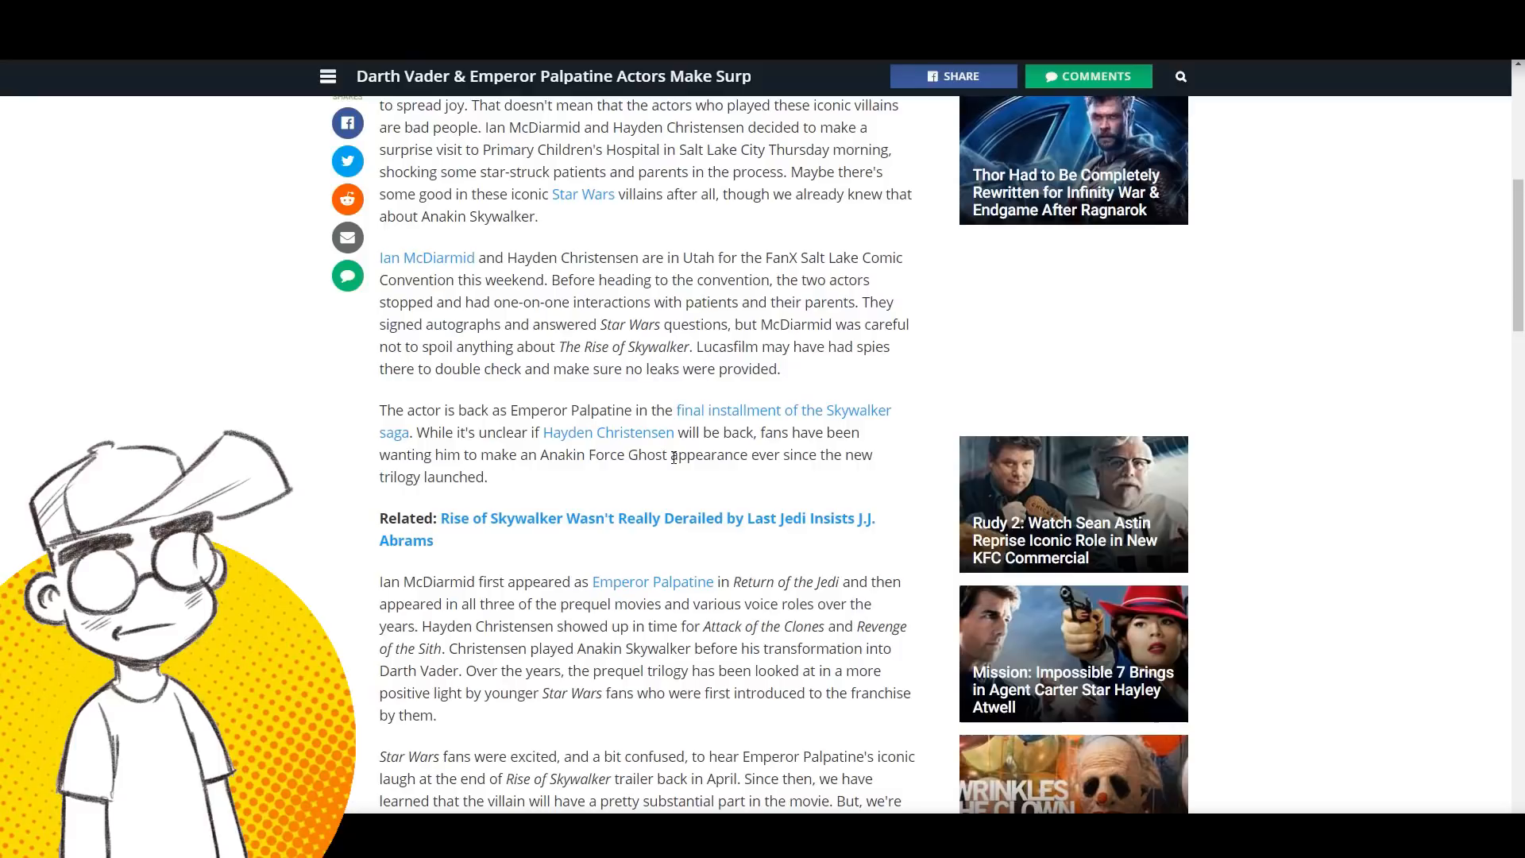
scroll("up", 3)
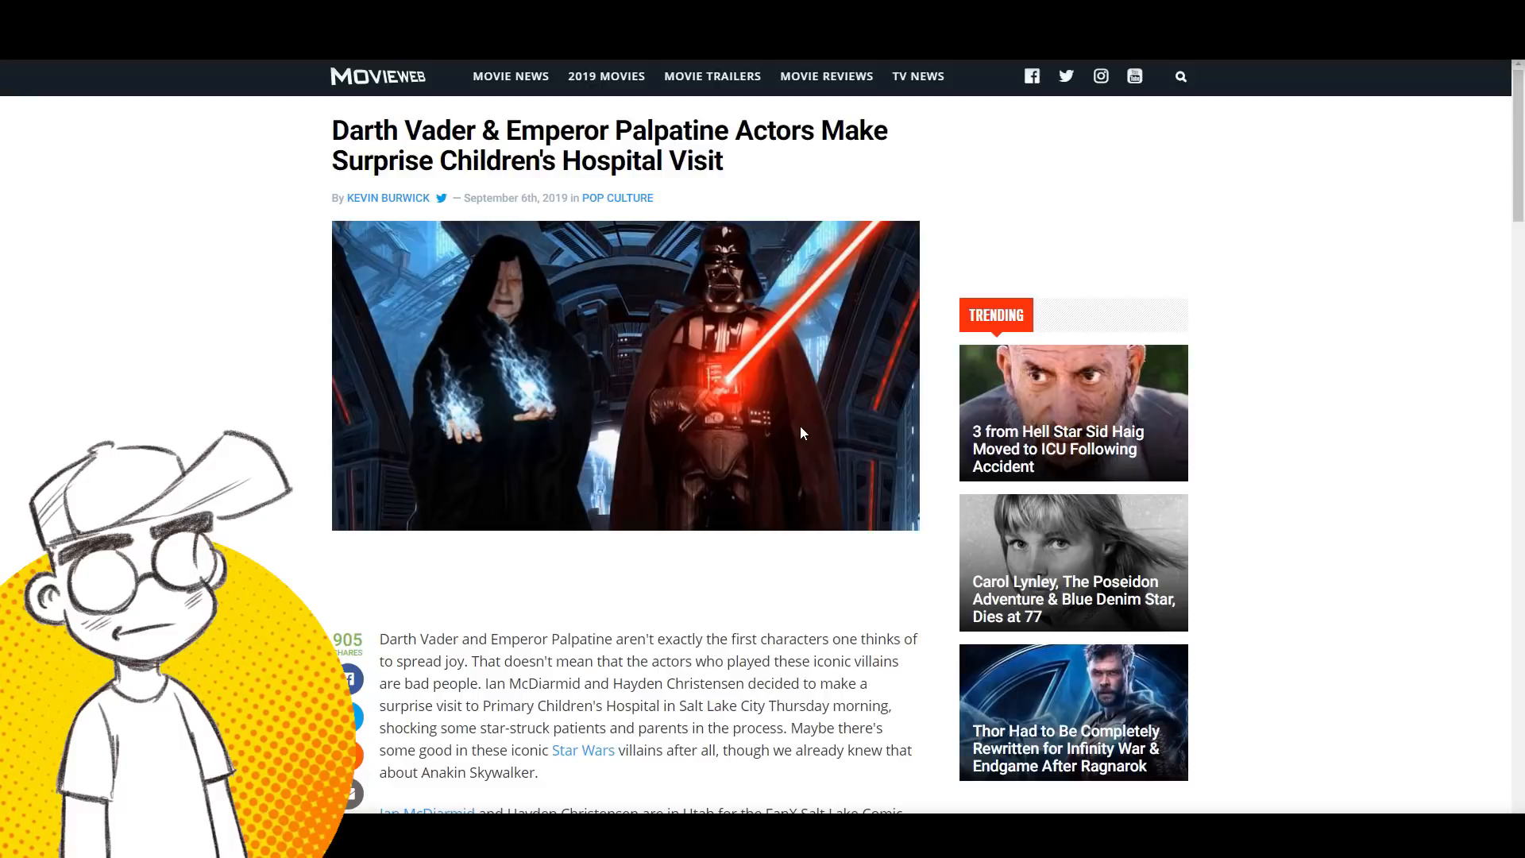
scroll("down", 3)
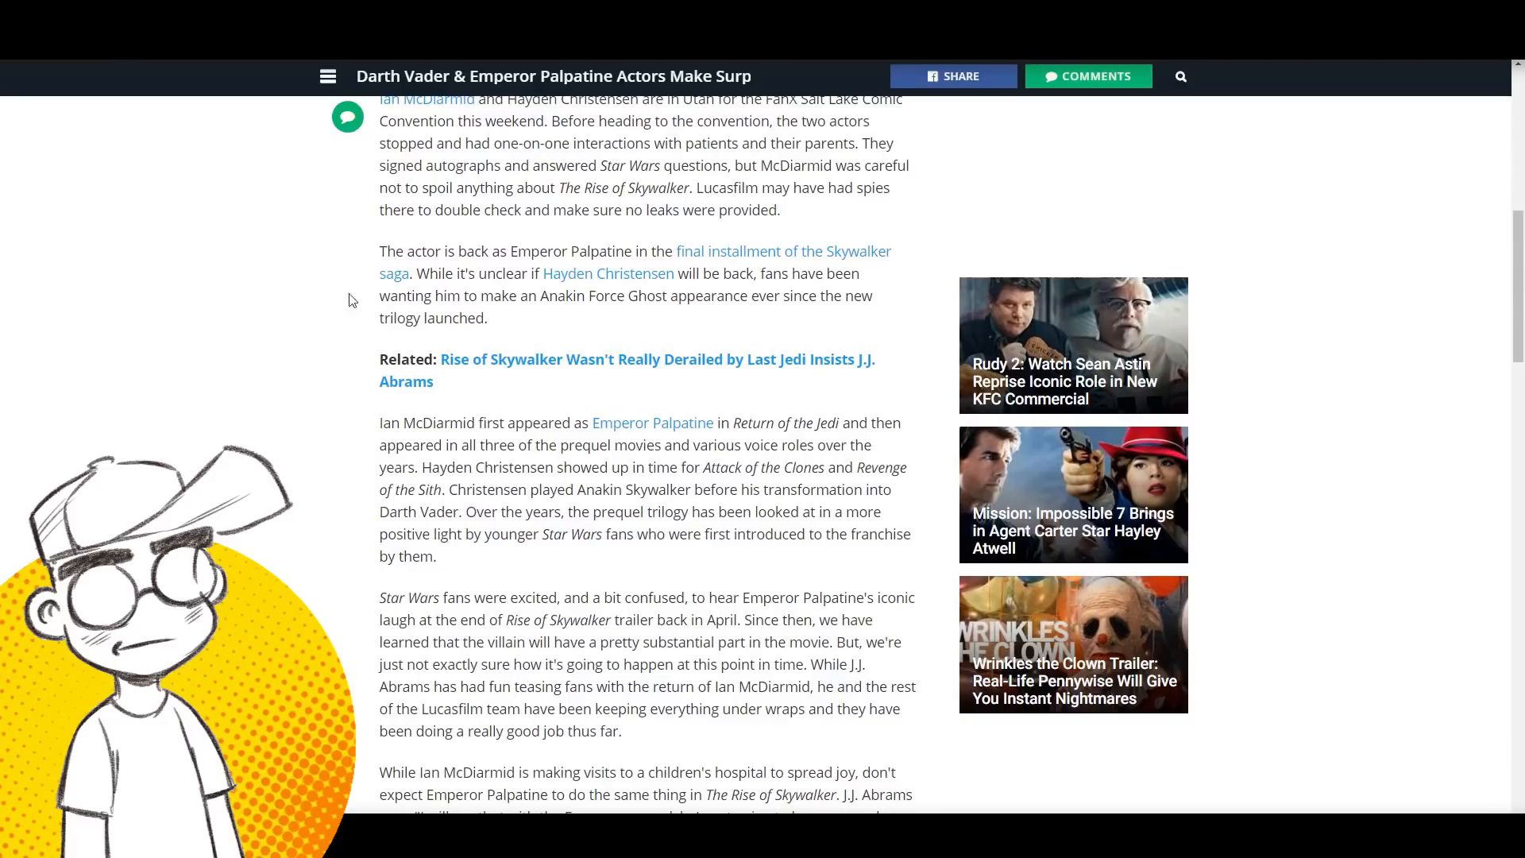
scroll("up", 3)
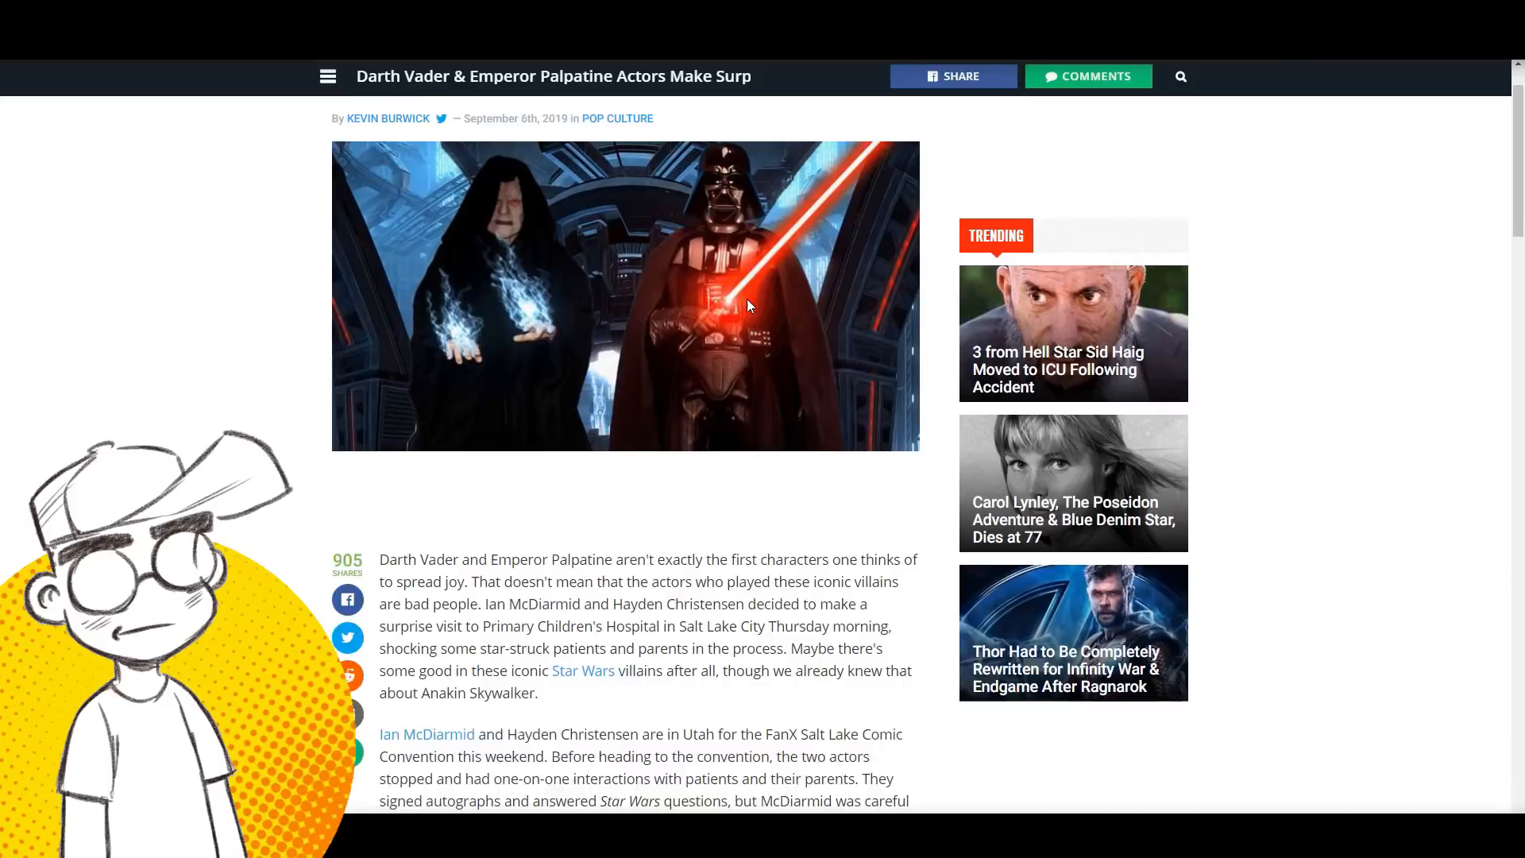
scroll("up", 3)
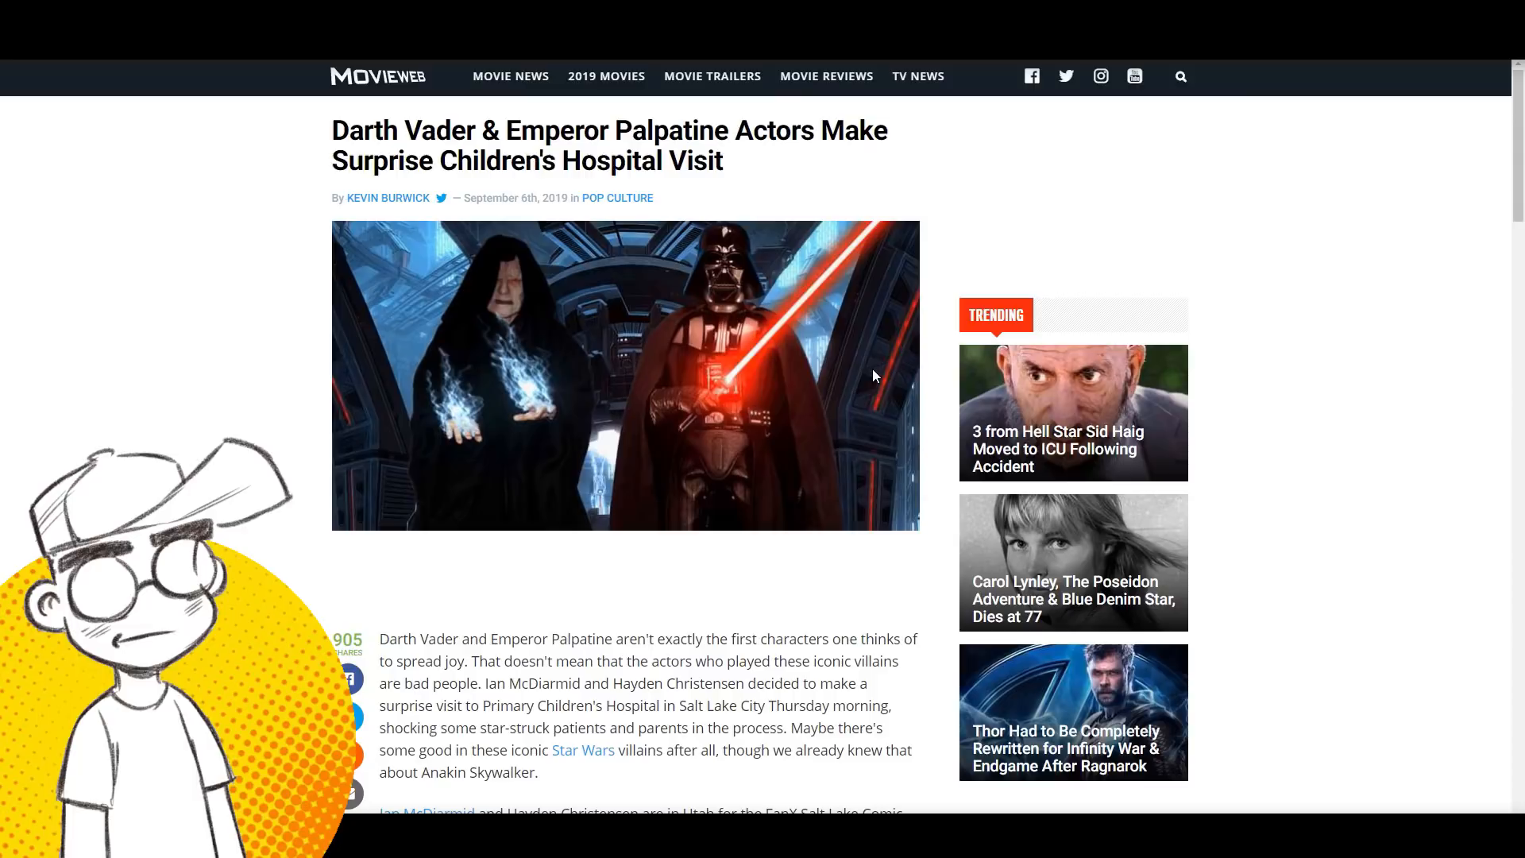
mouse_move(1283, 313)
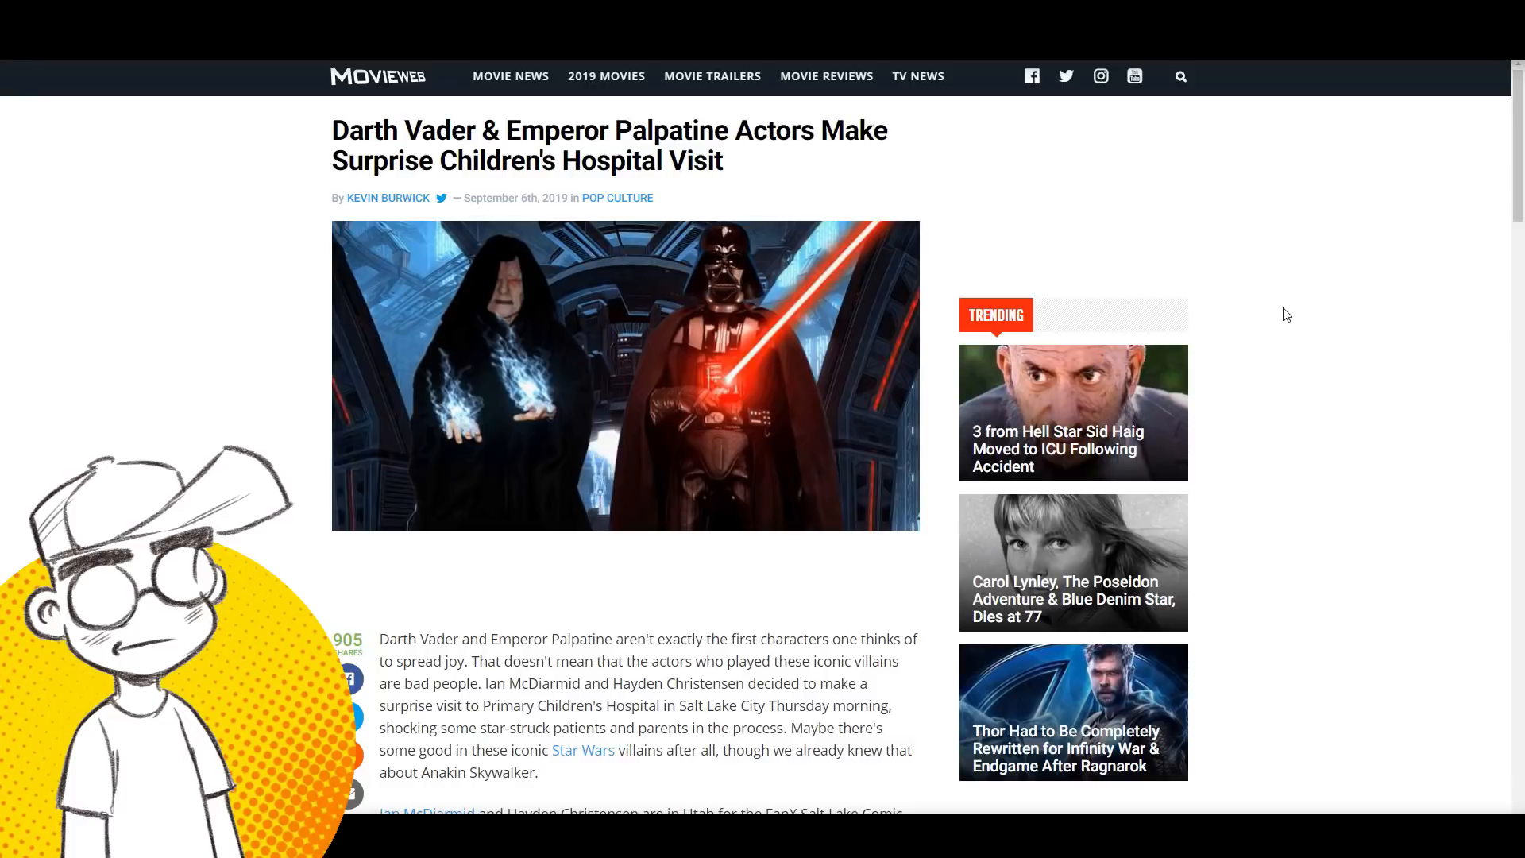
scroll("down", 3)
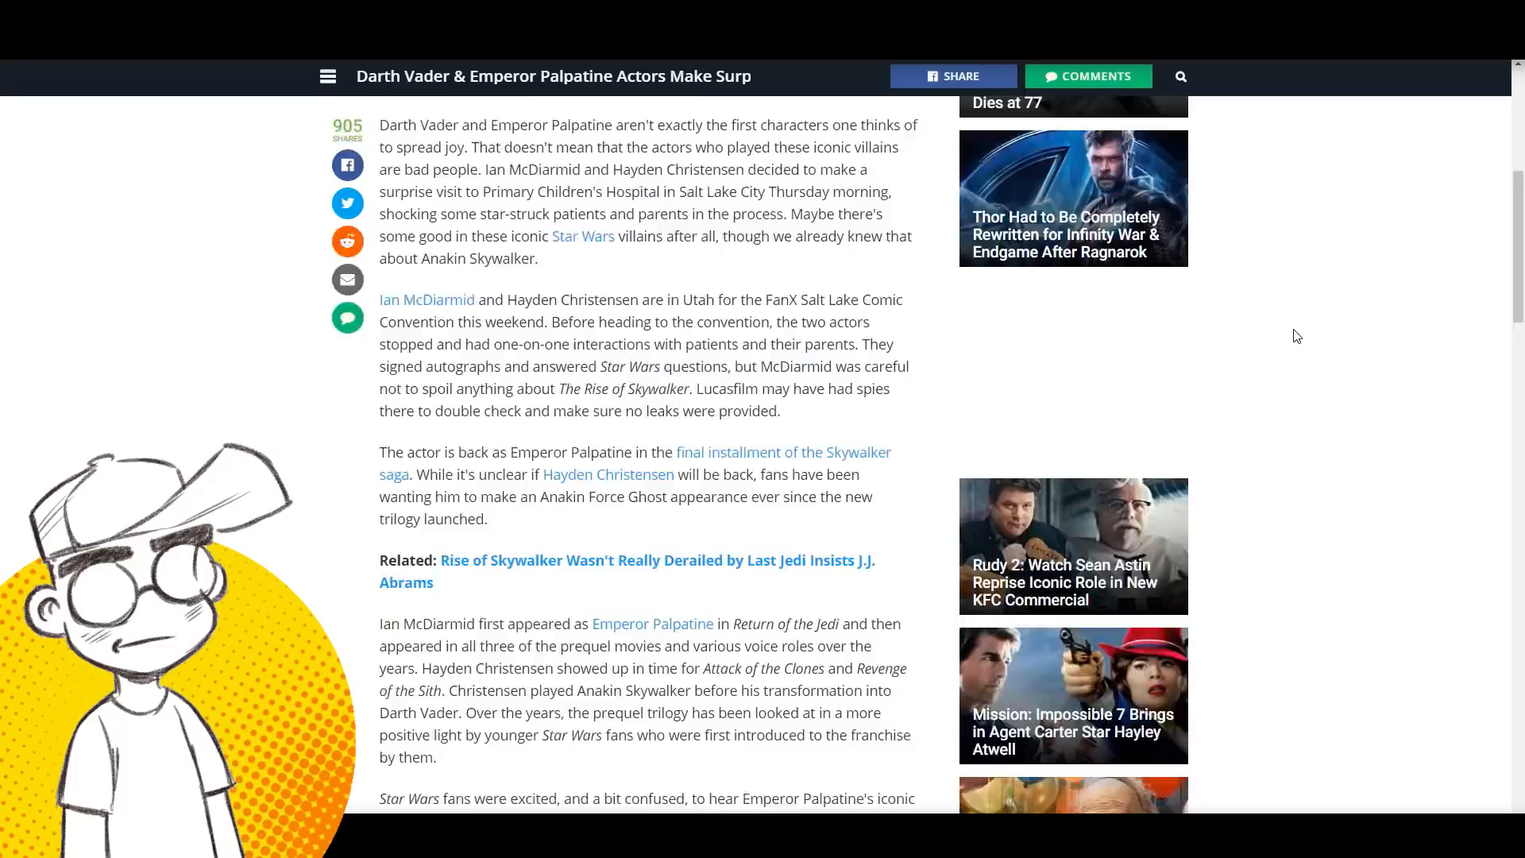
scroll("down", 3)
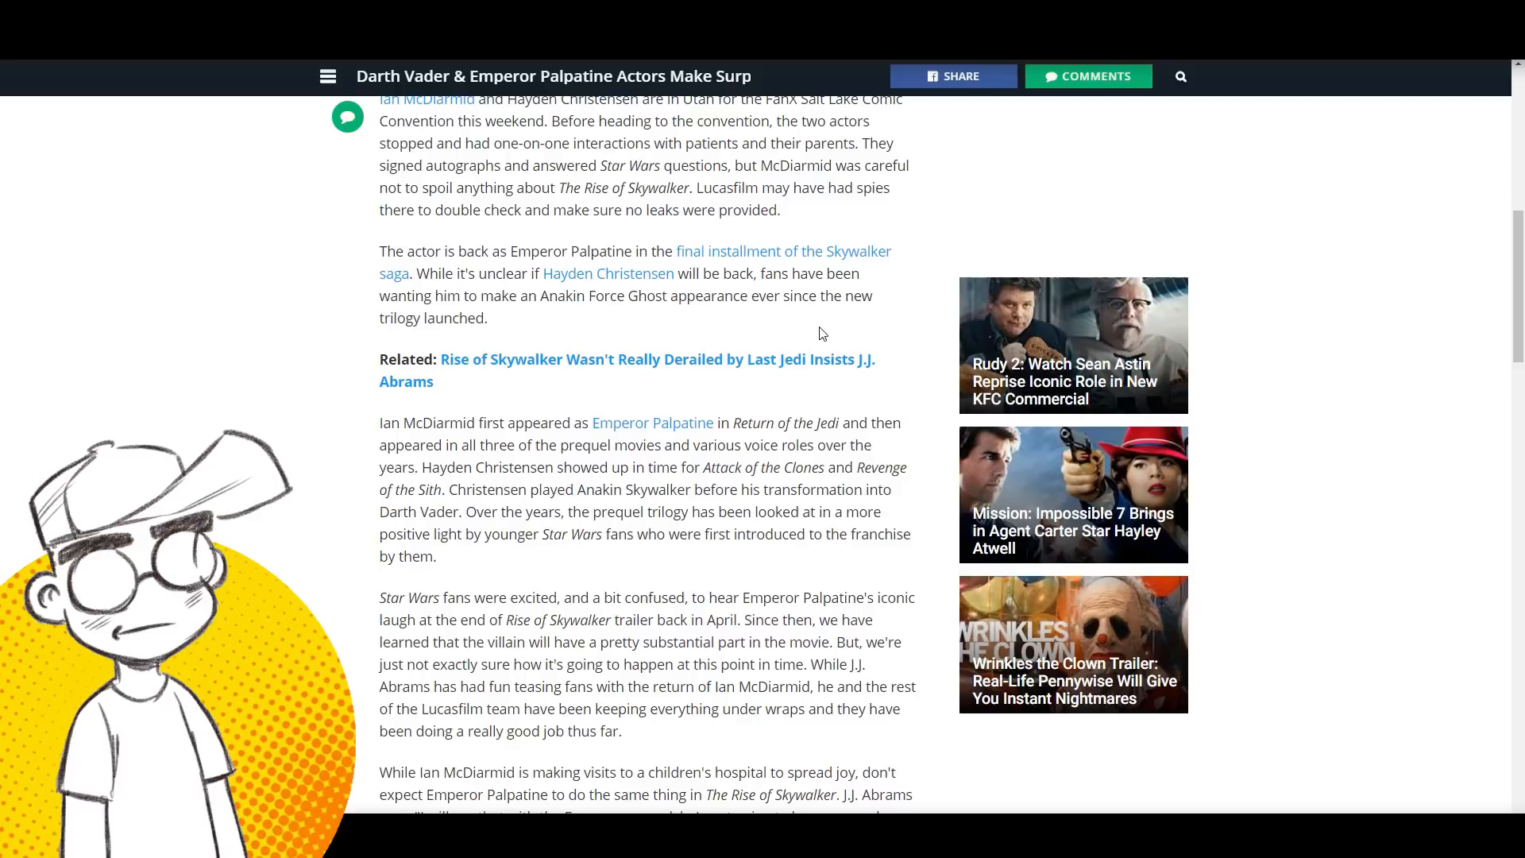
scroll("up", 3)
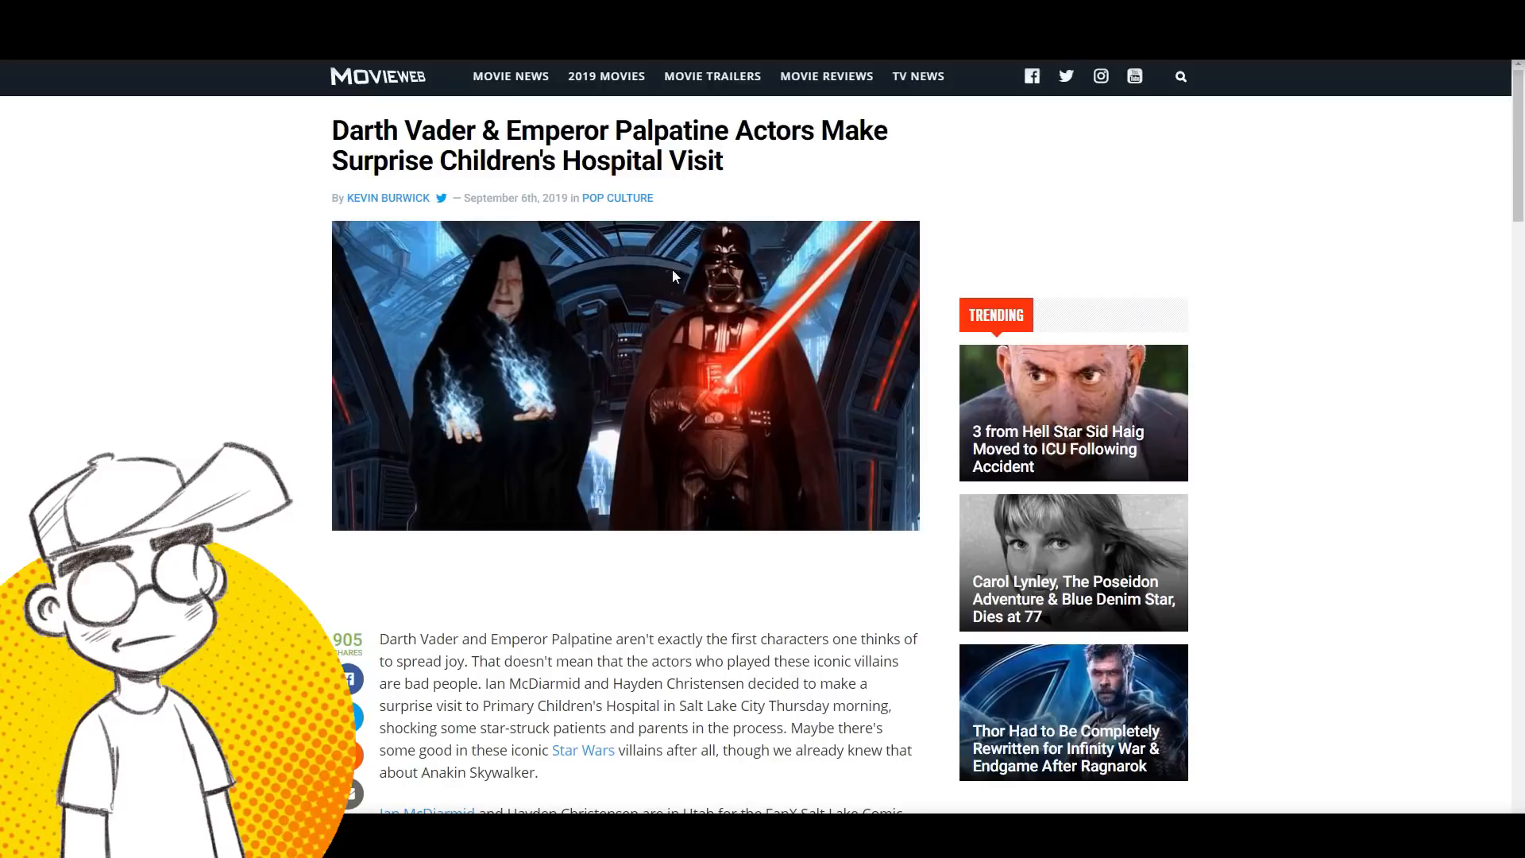
scroll("down", 3)
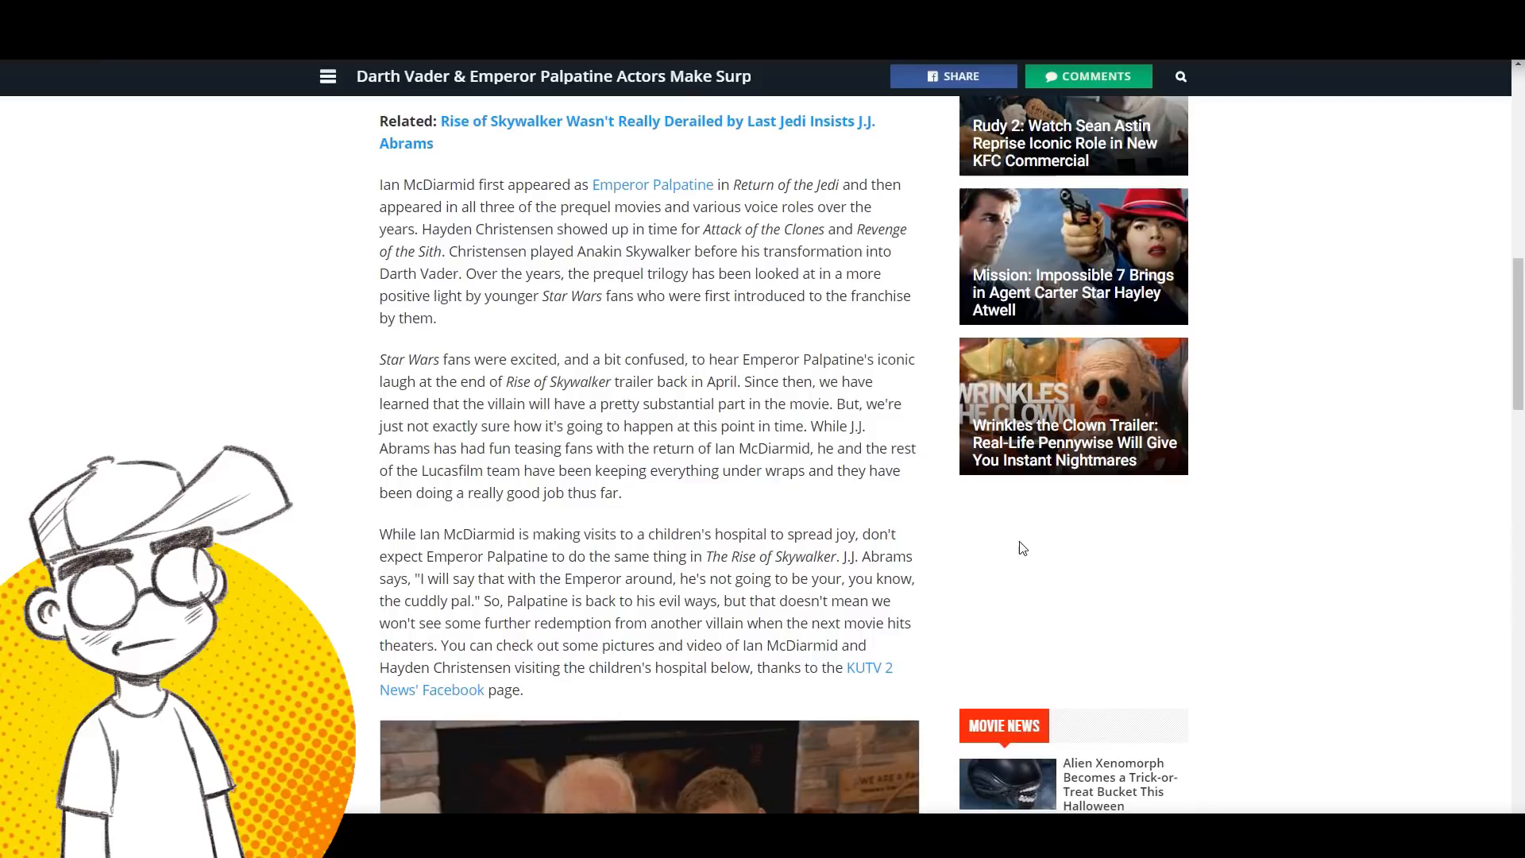
scroll("down", 3)
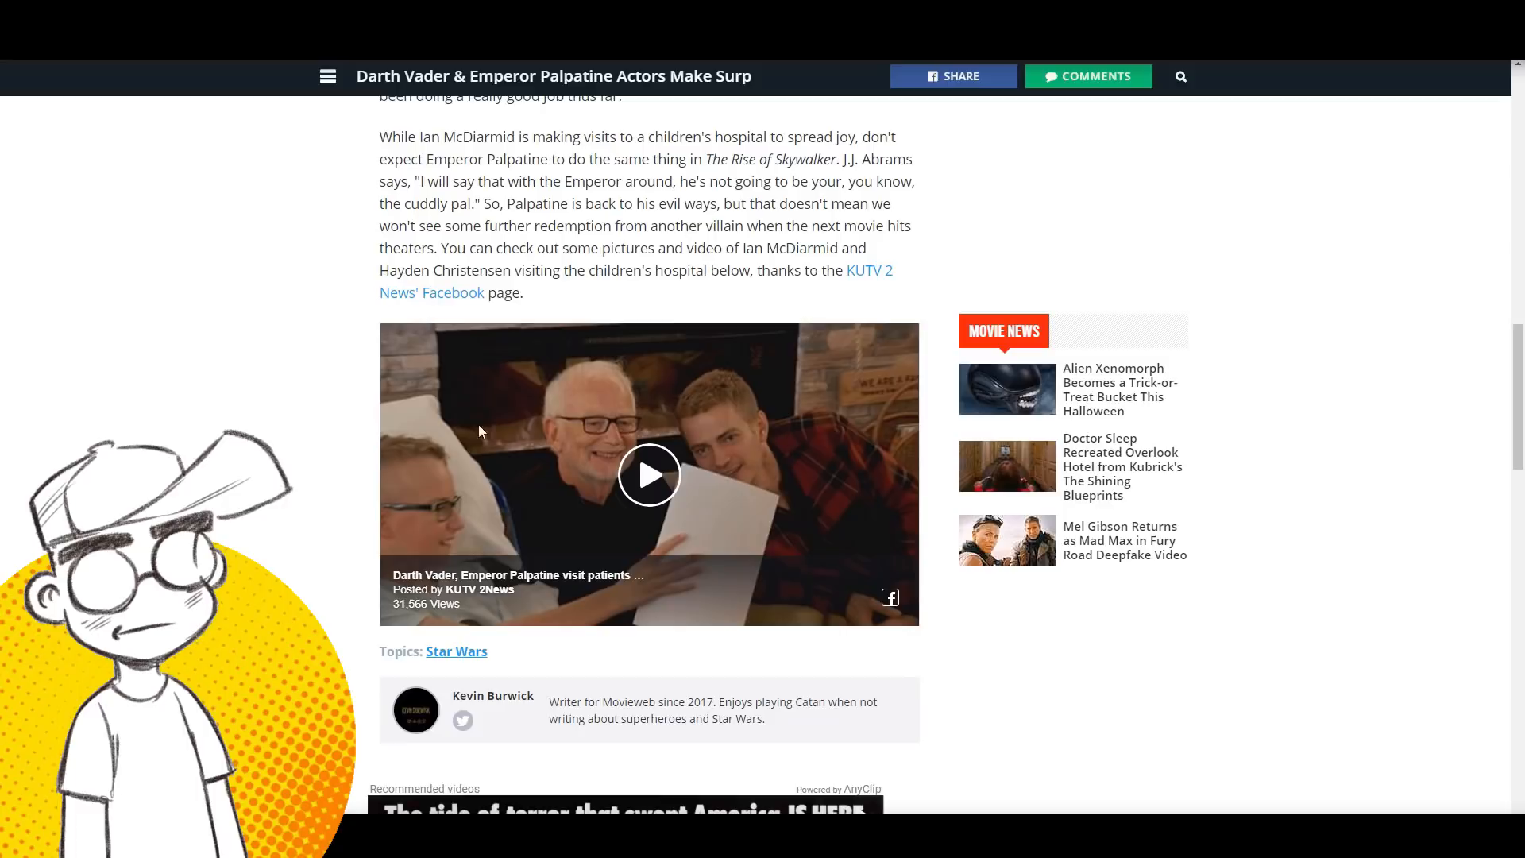
scroll("up", 3)
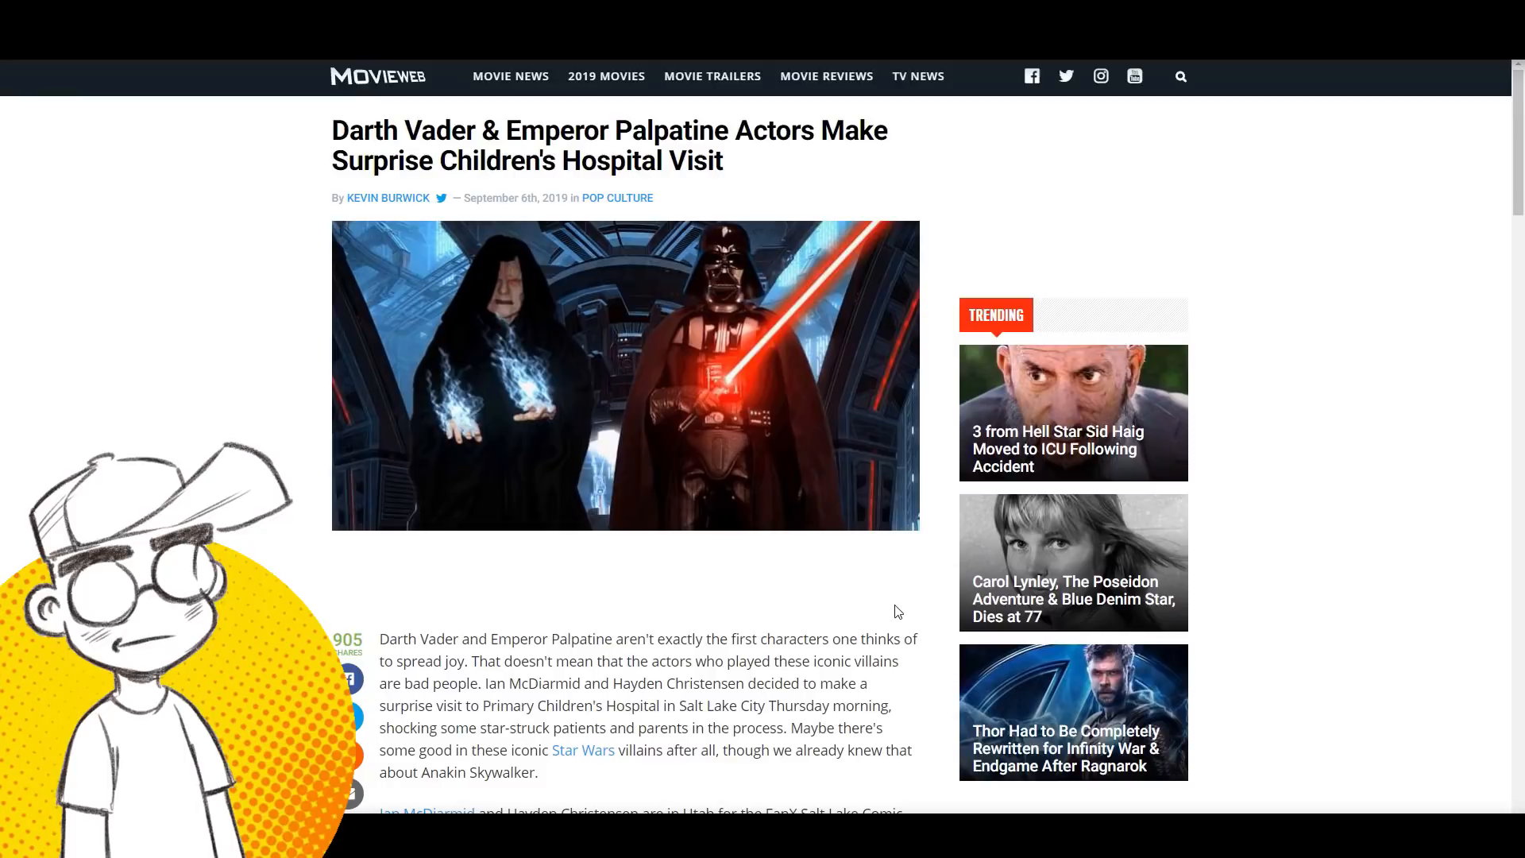
mouse_move(881, 607)
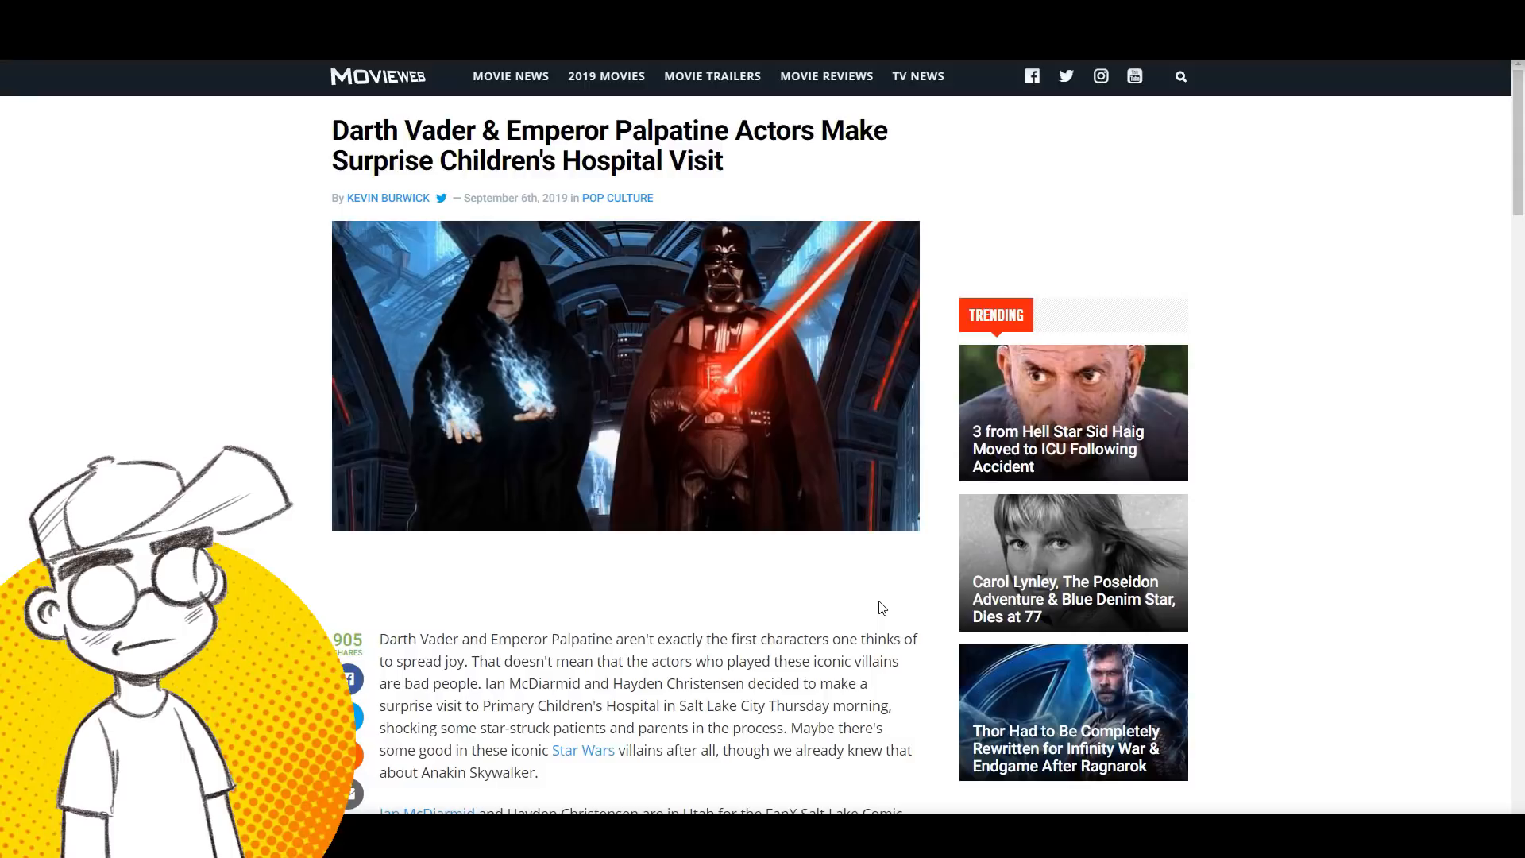
mouse_move(991, 273)
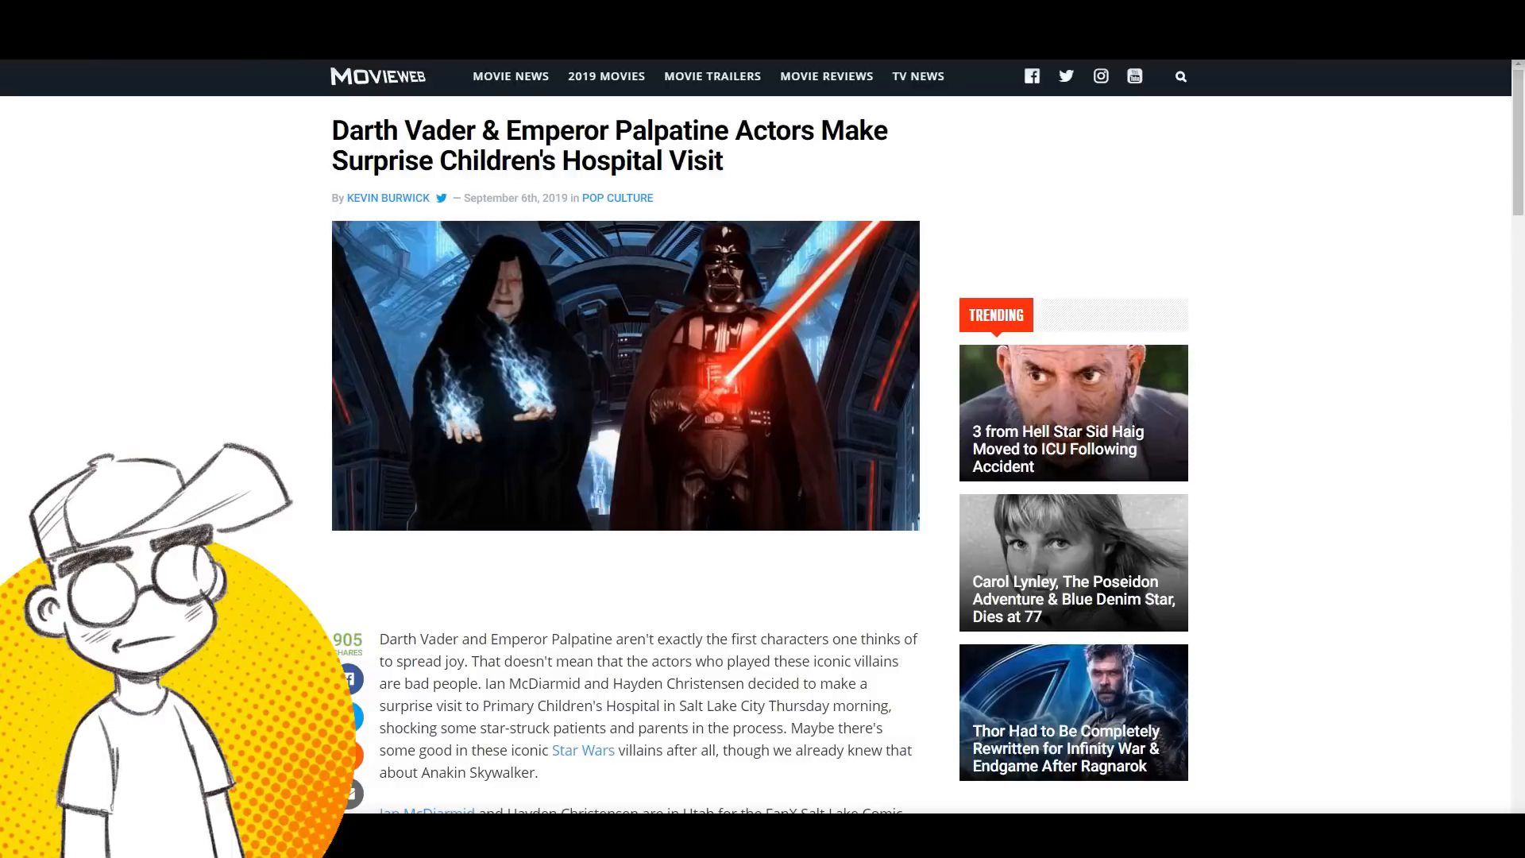
mouse_move(1361, 318)
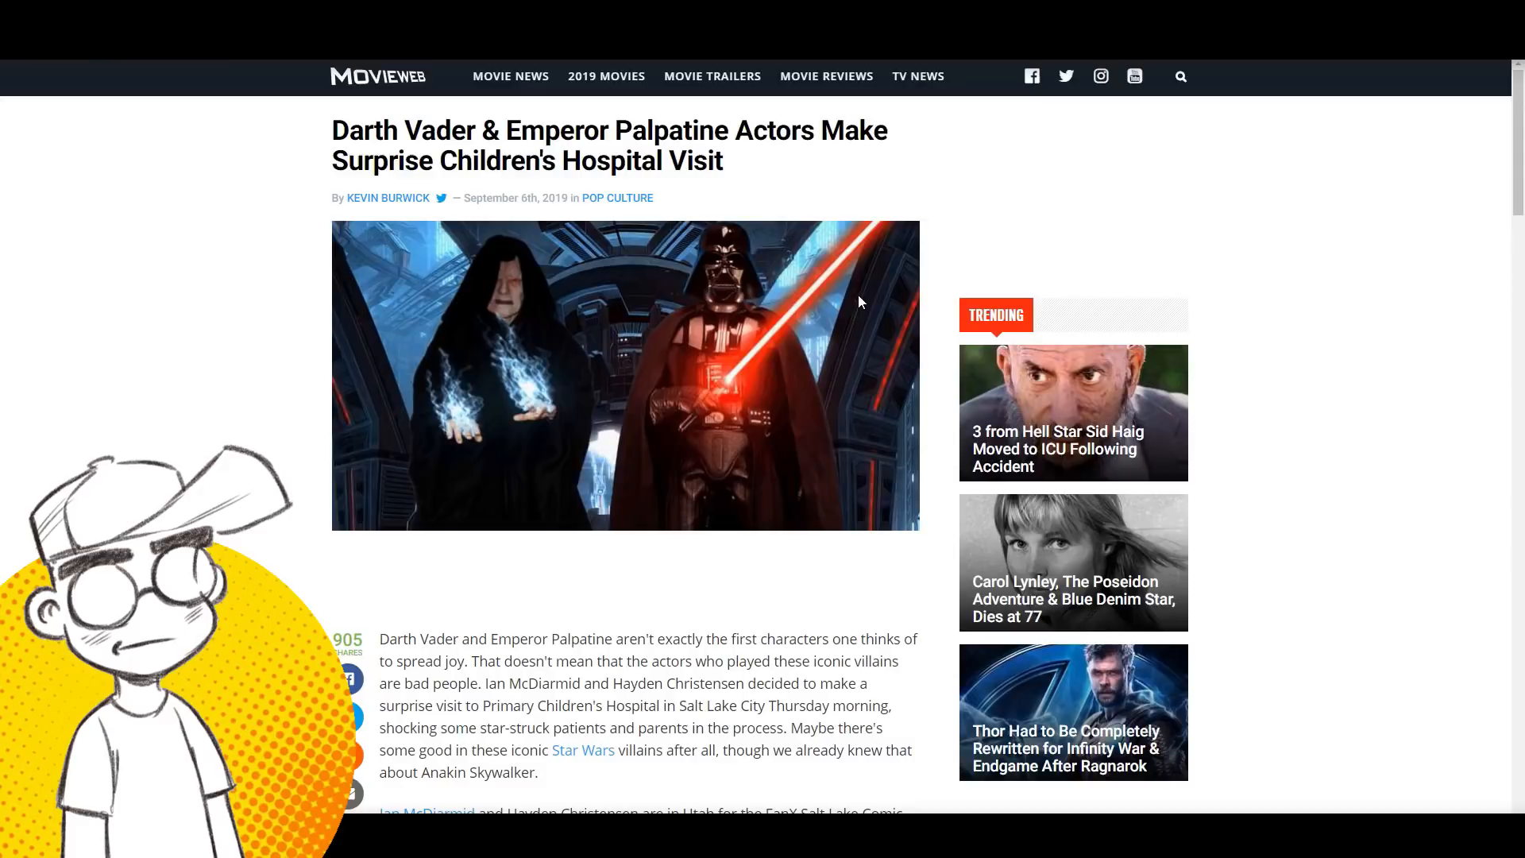
mouse_move(894, 602)
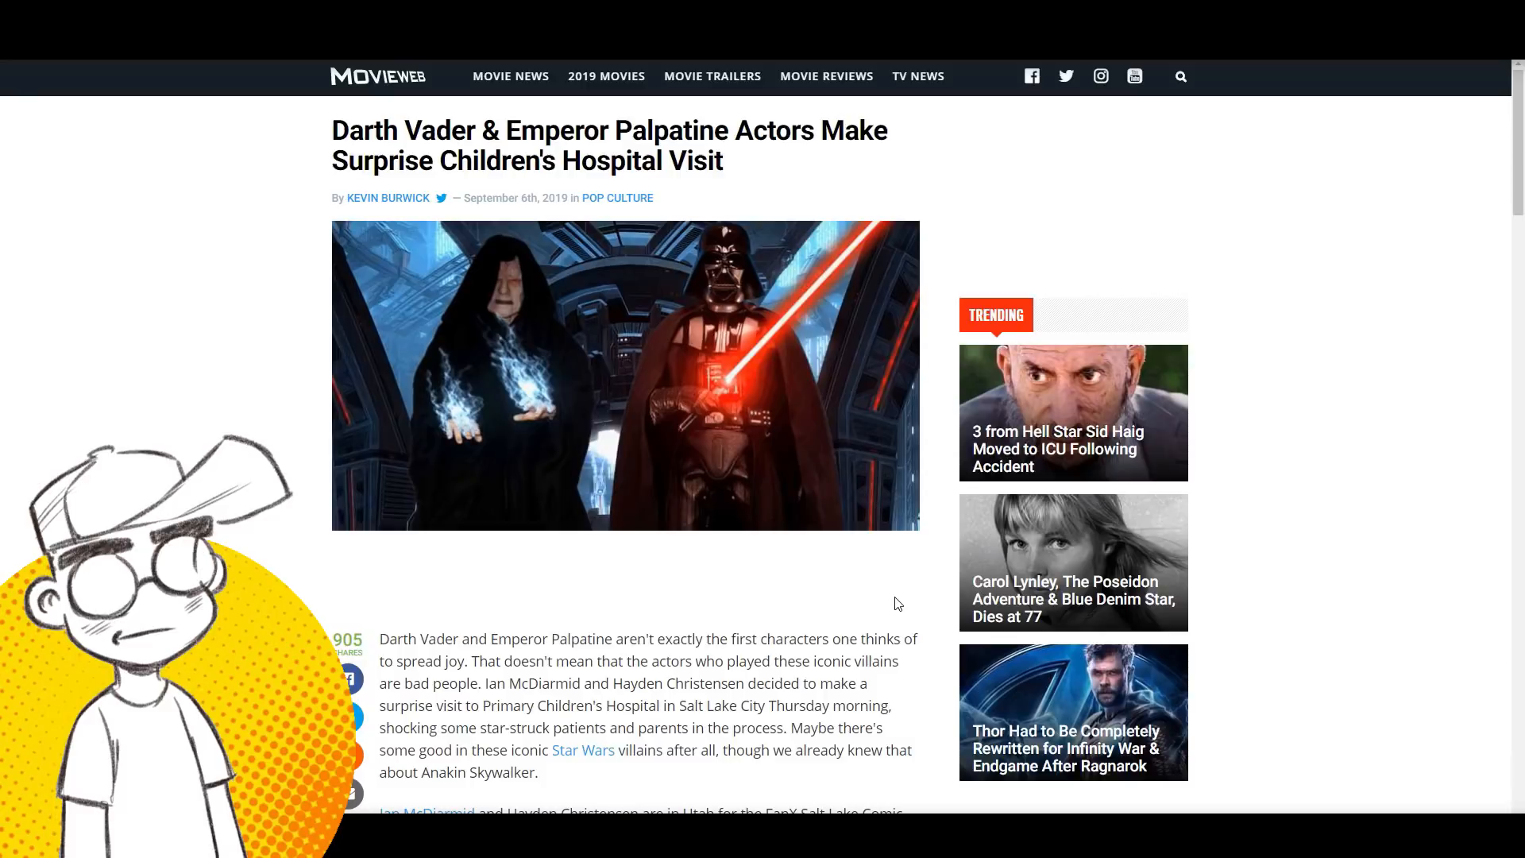
Step: Open the FanSided tab, dismiss the video download error, and read past the intro
left_click(582, 750)
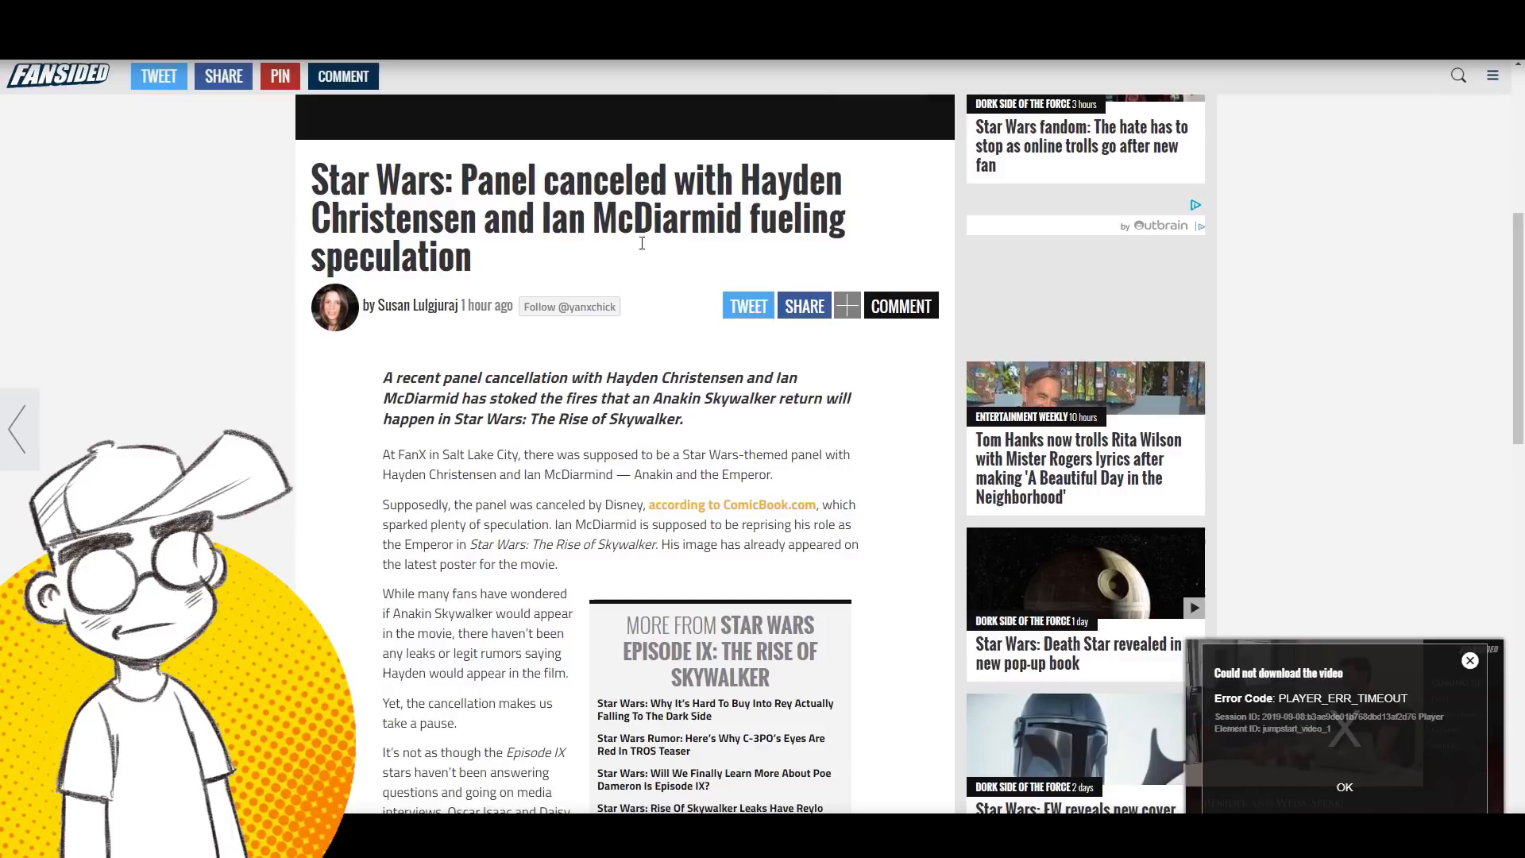
left_click(1343, 787)
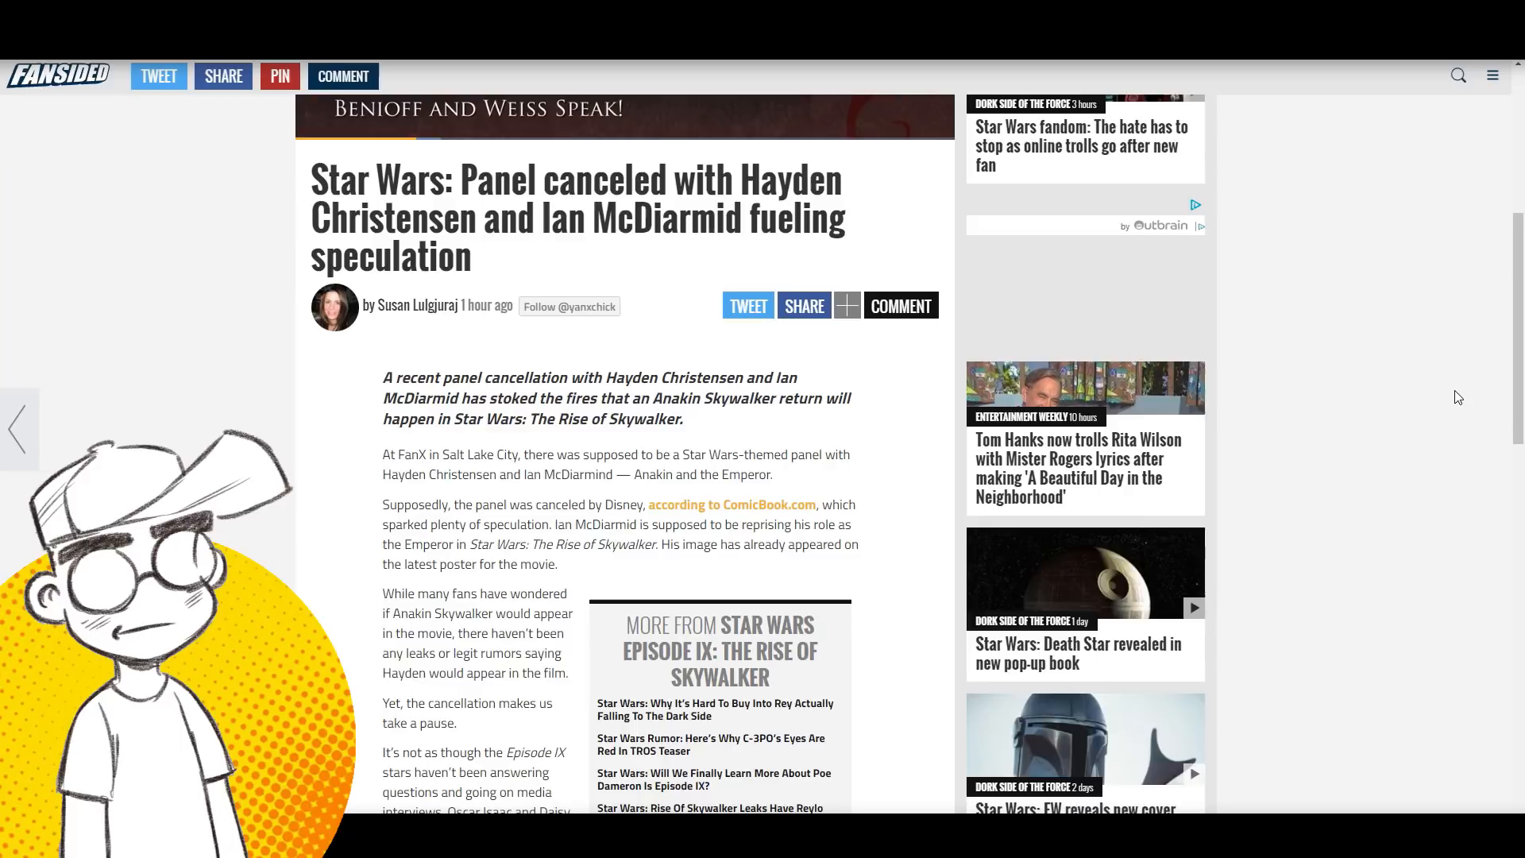
scroll("down", 3)
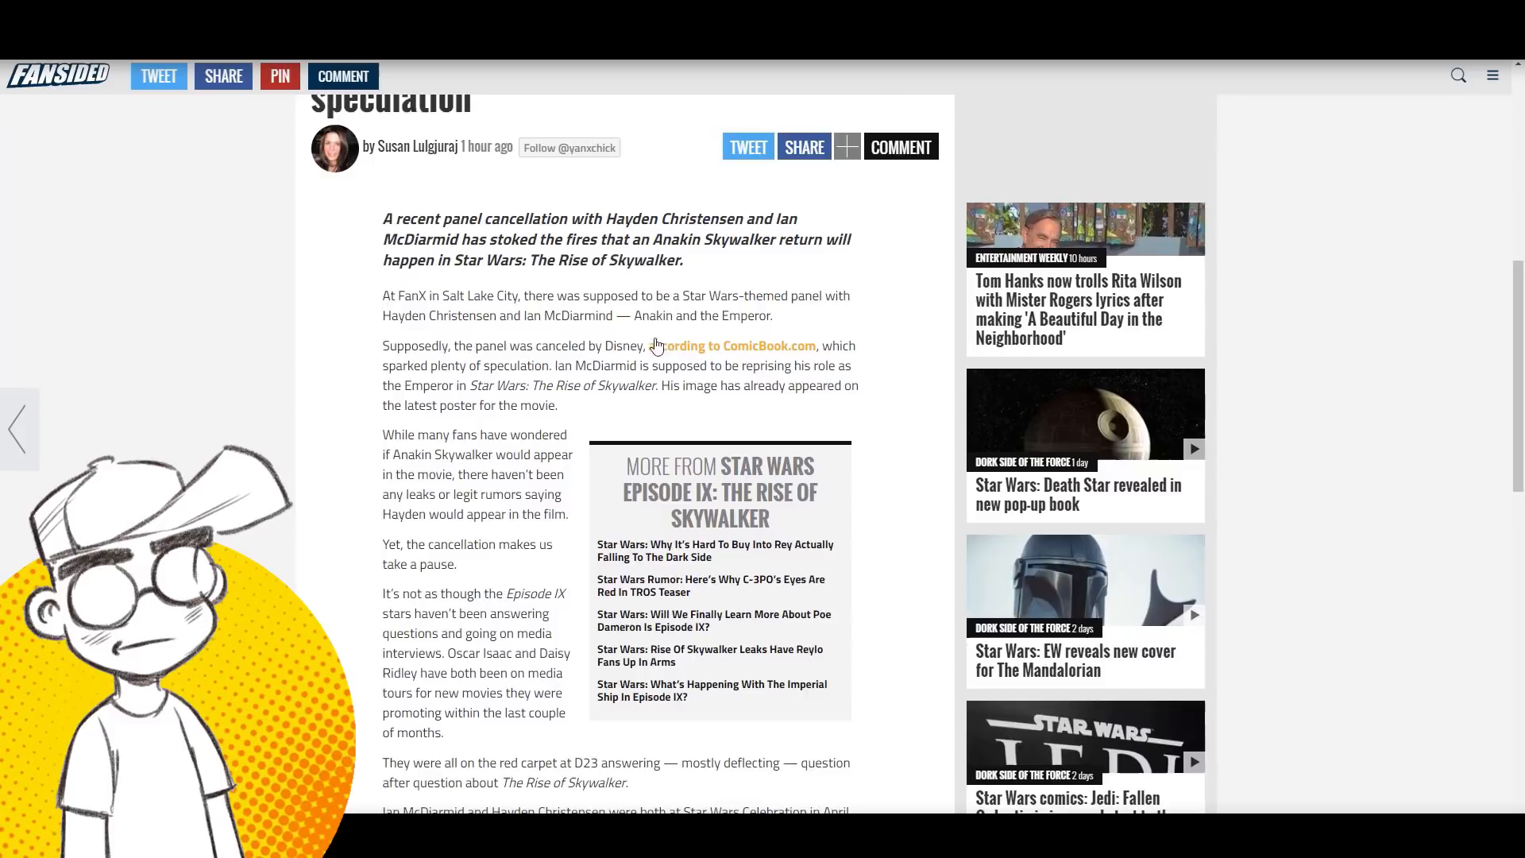
scroll("down", 3)
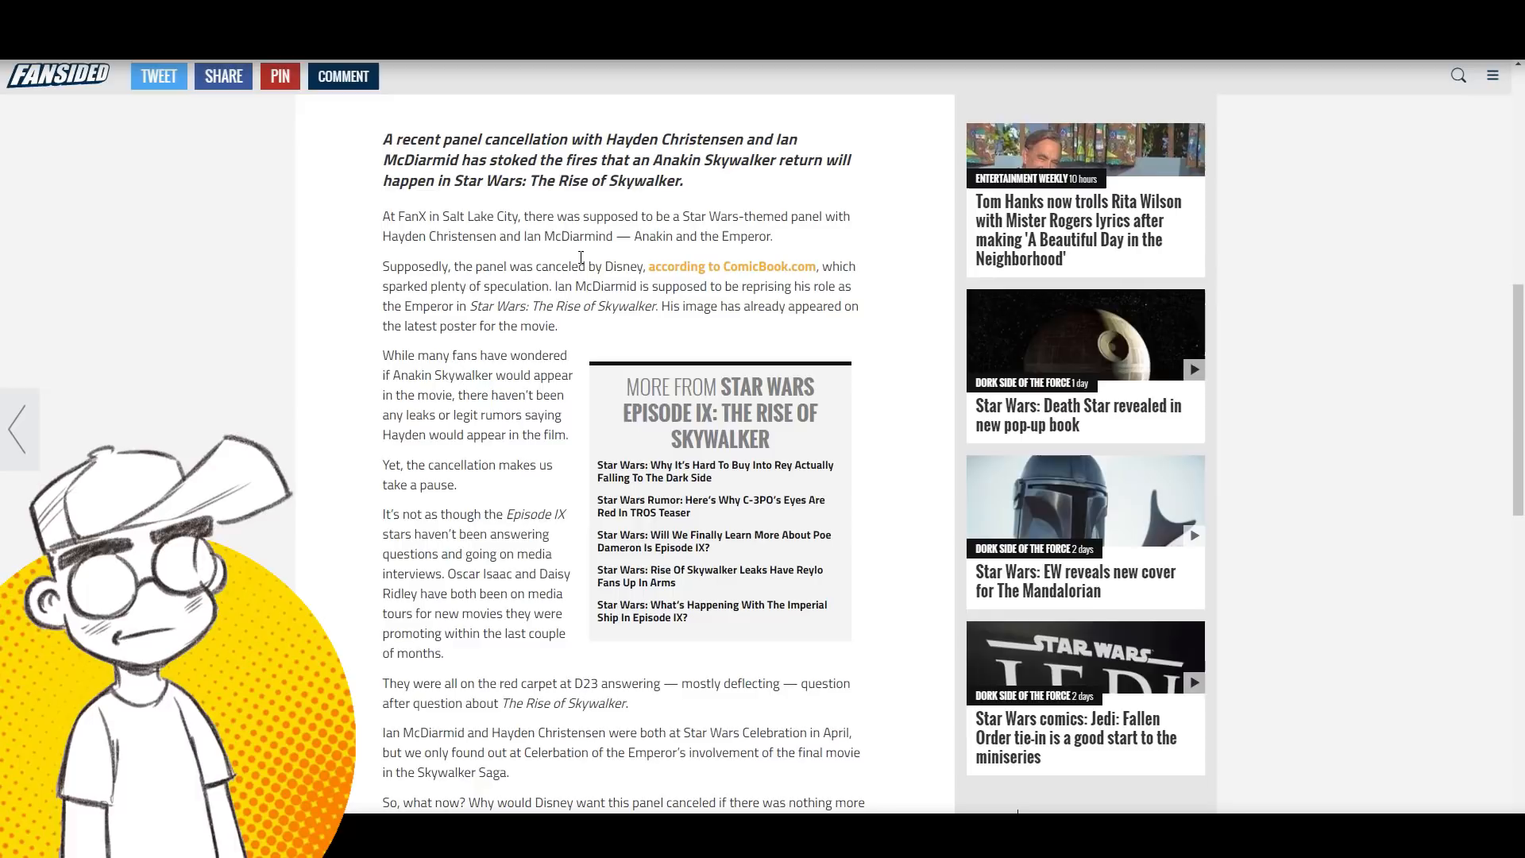
mouse_move(716, 224)
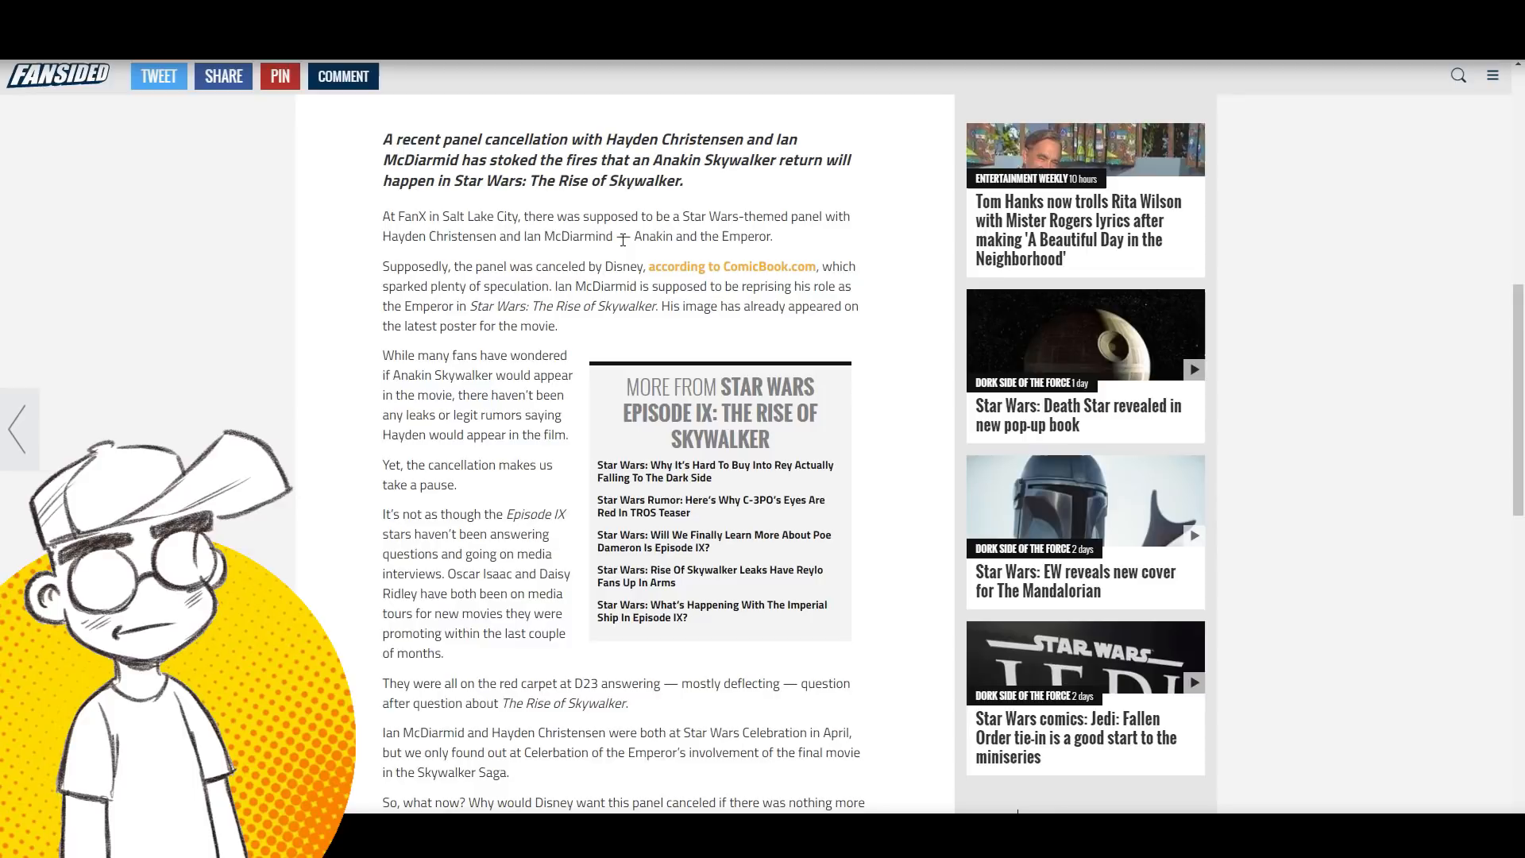
scroll("down", 3)
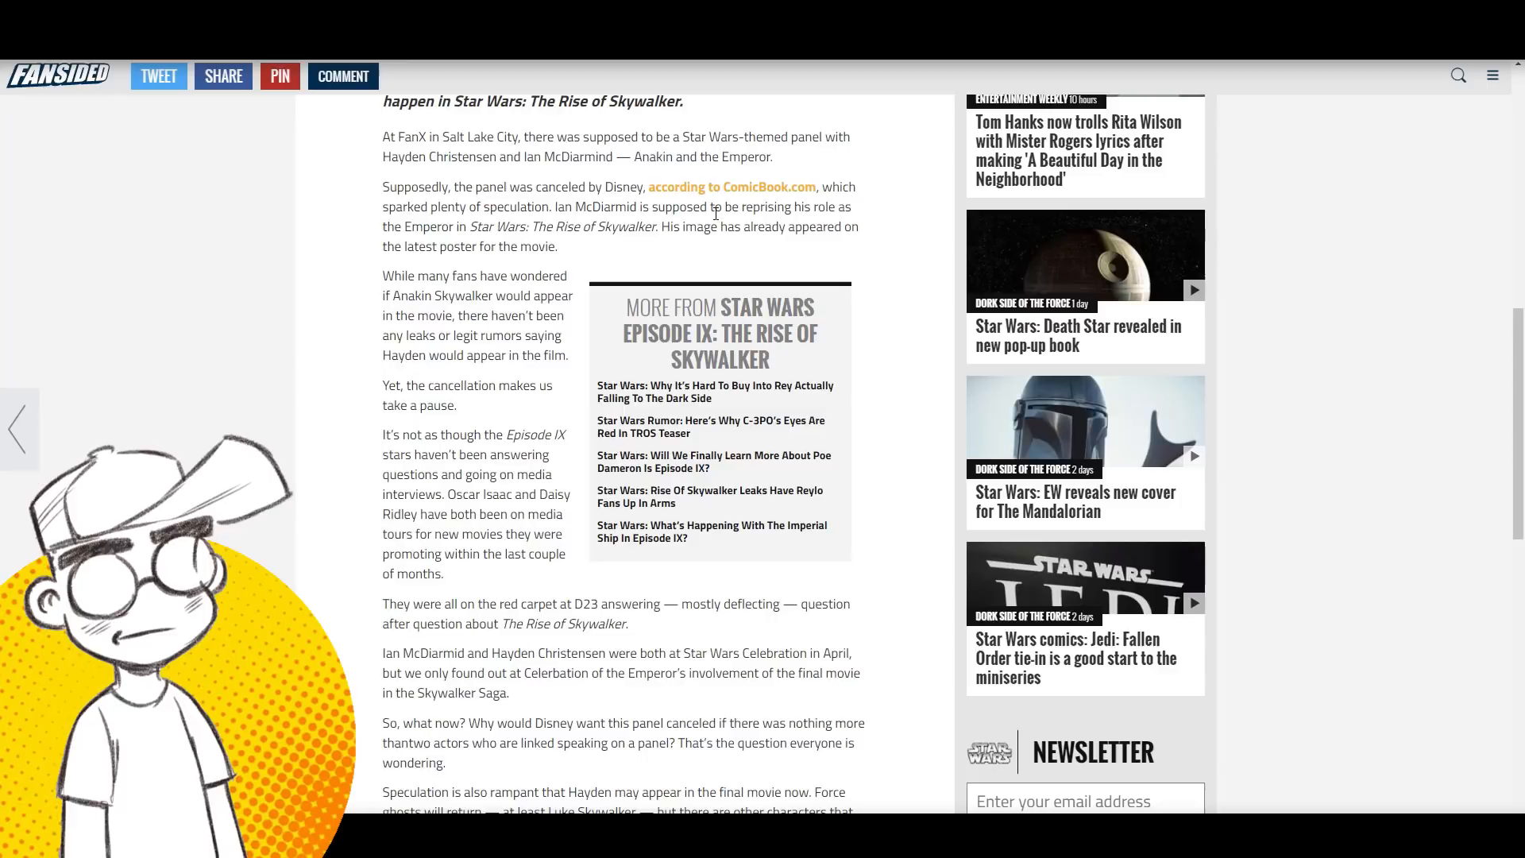
Step: Highlight 'Celebration' and read to the closing line thanking Disney for the speculation
scroll("down", 3)
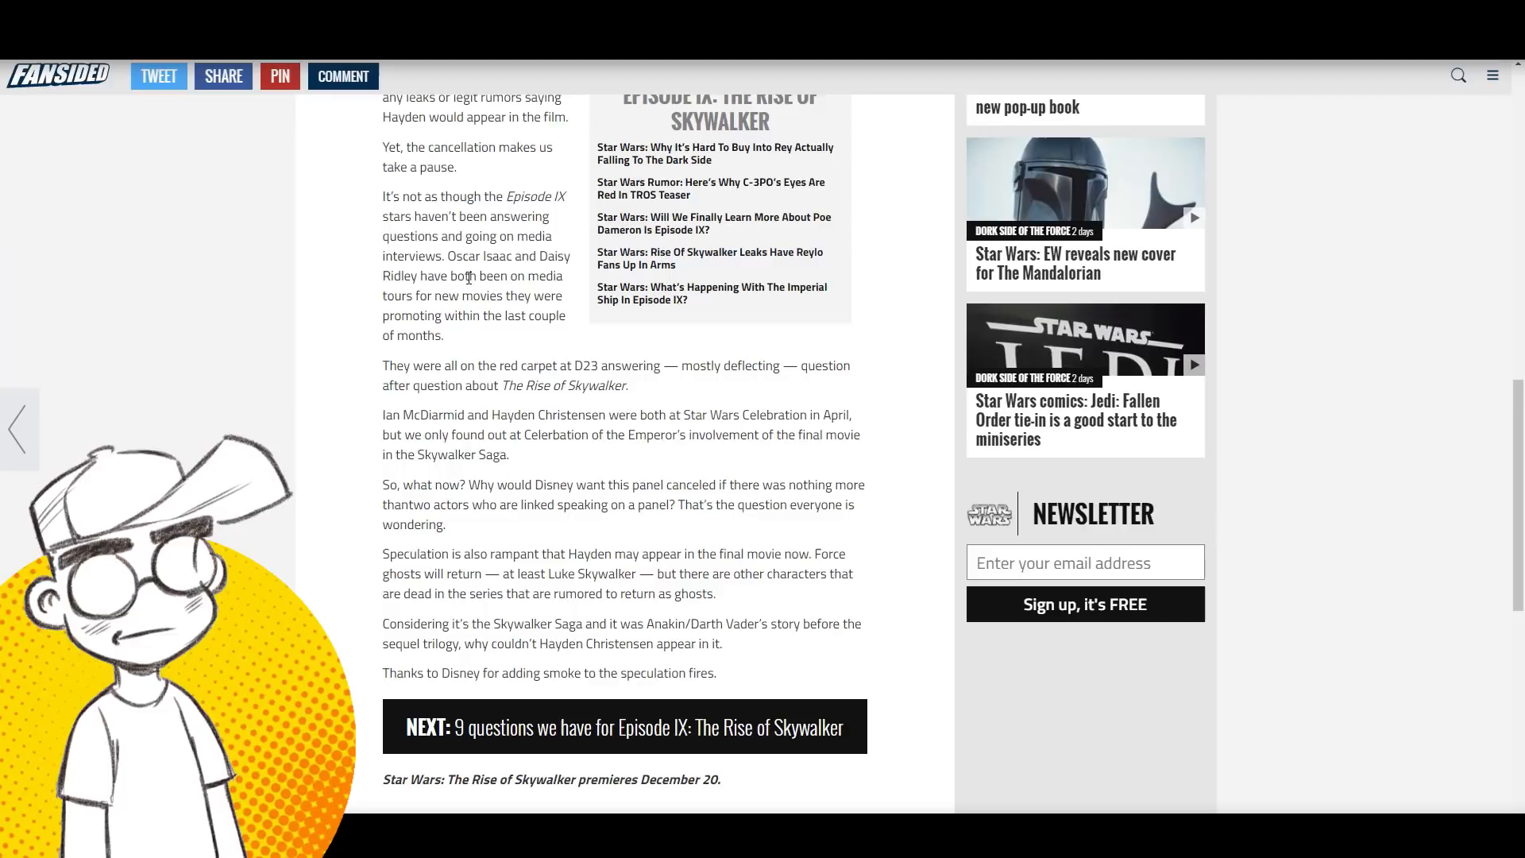
scroll("down", 3)
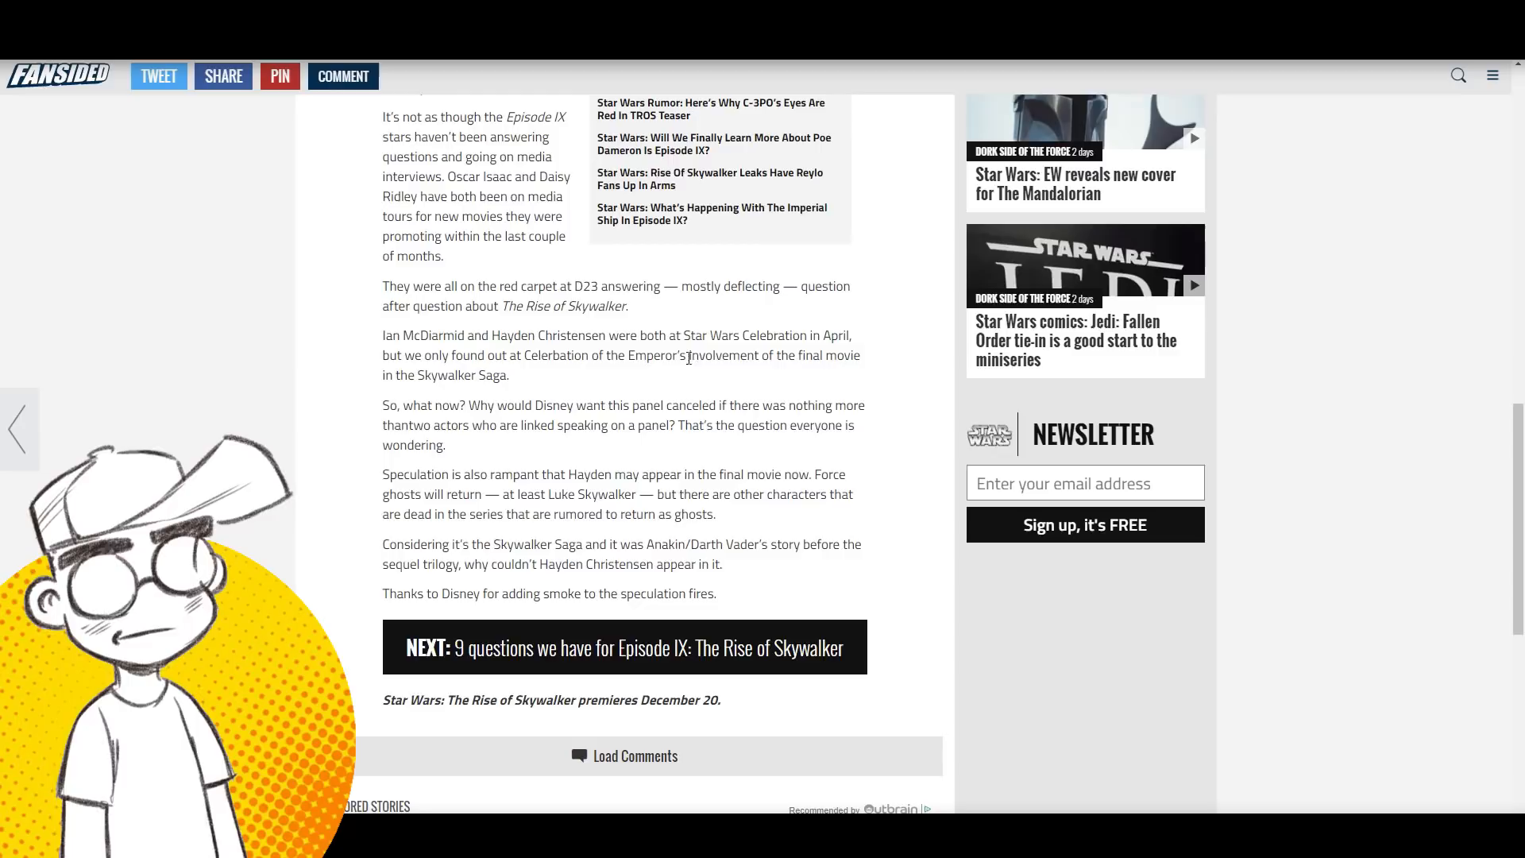
double_click(555, 355)
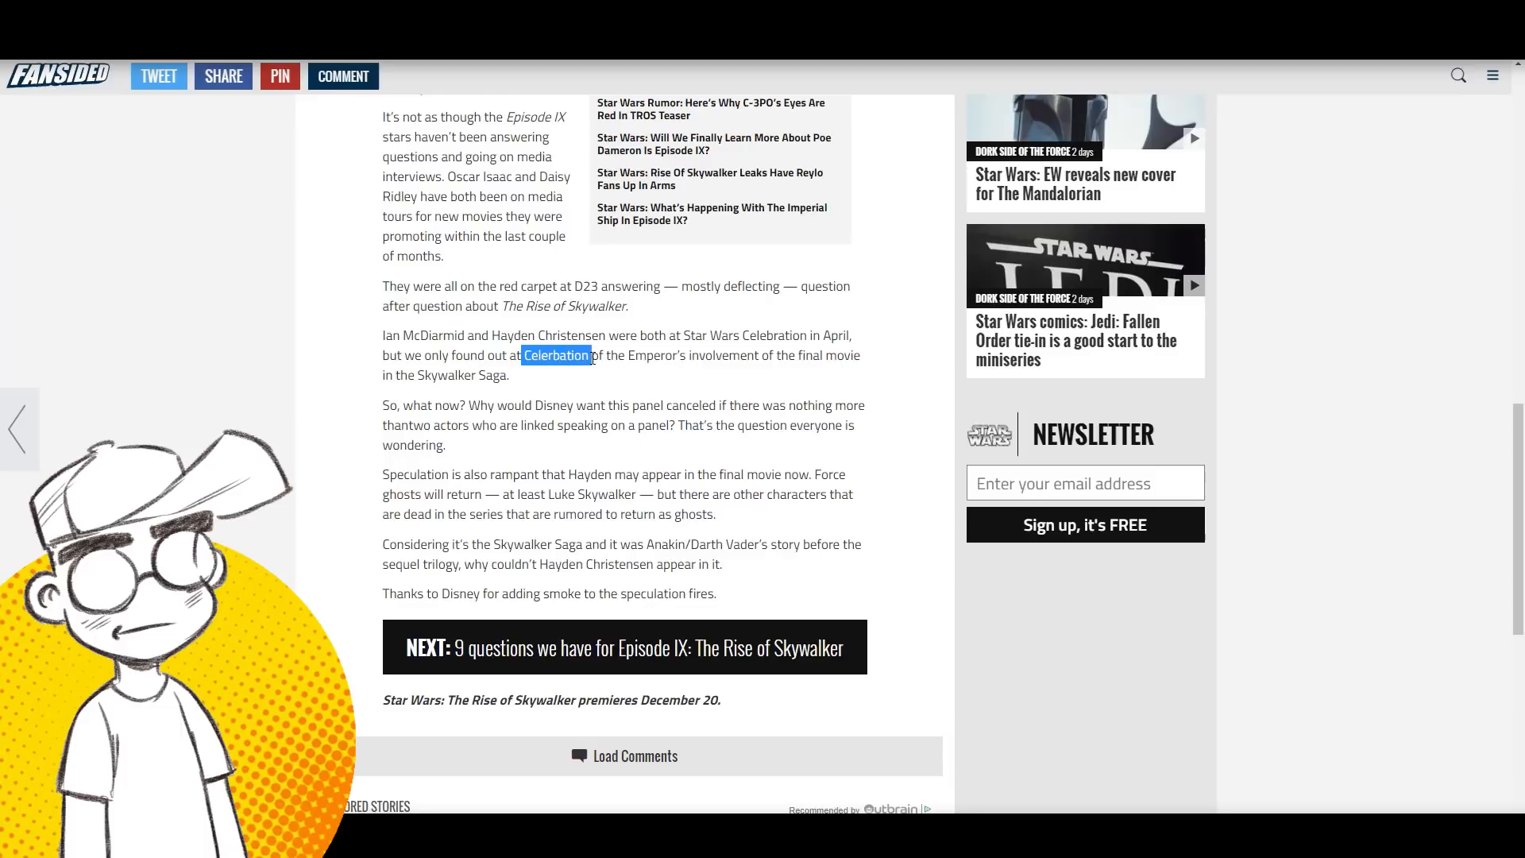
scroll("down", 3)
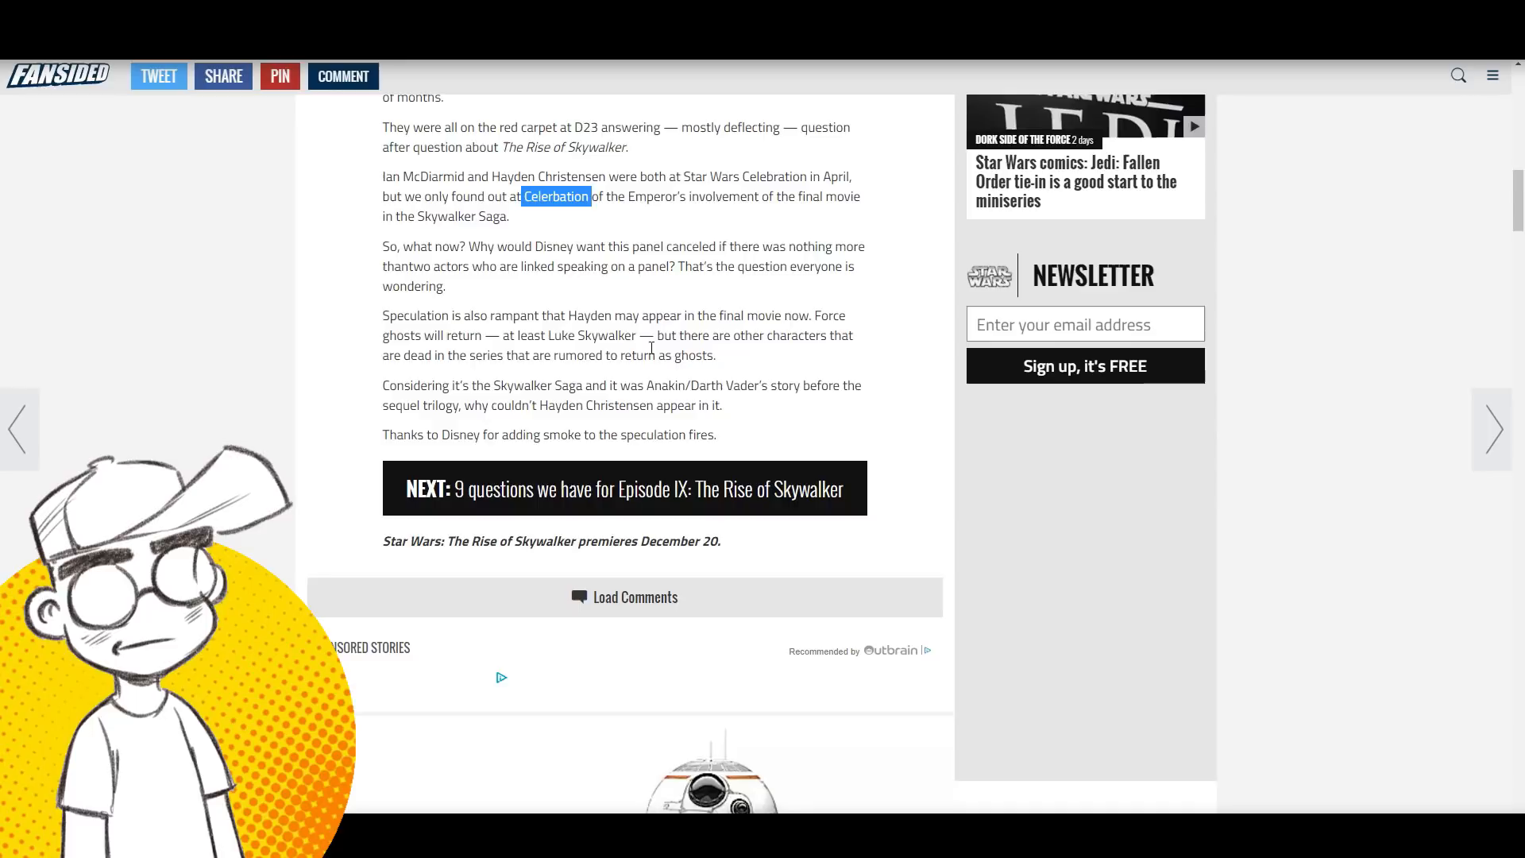
scroll("down", 3)
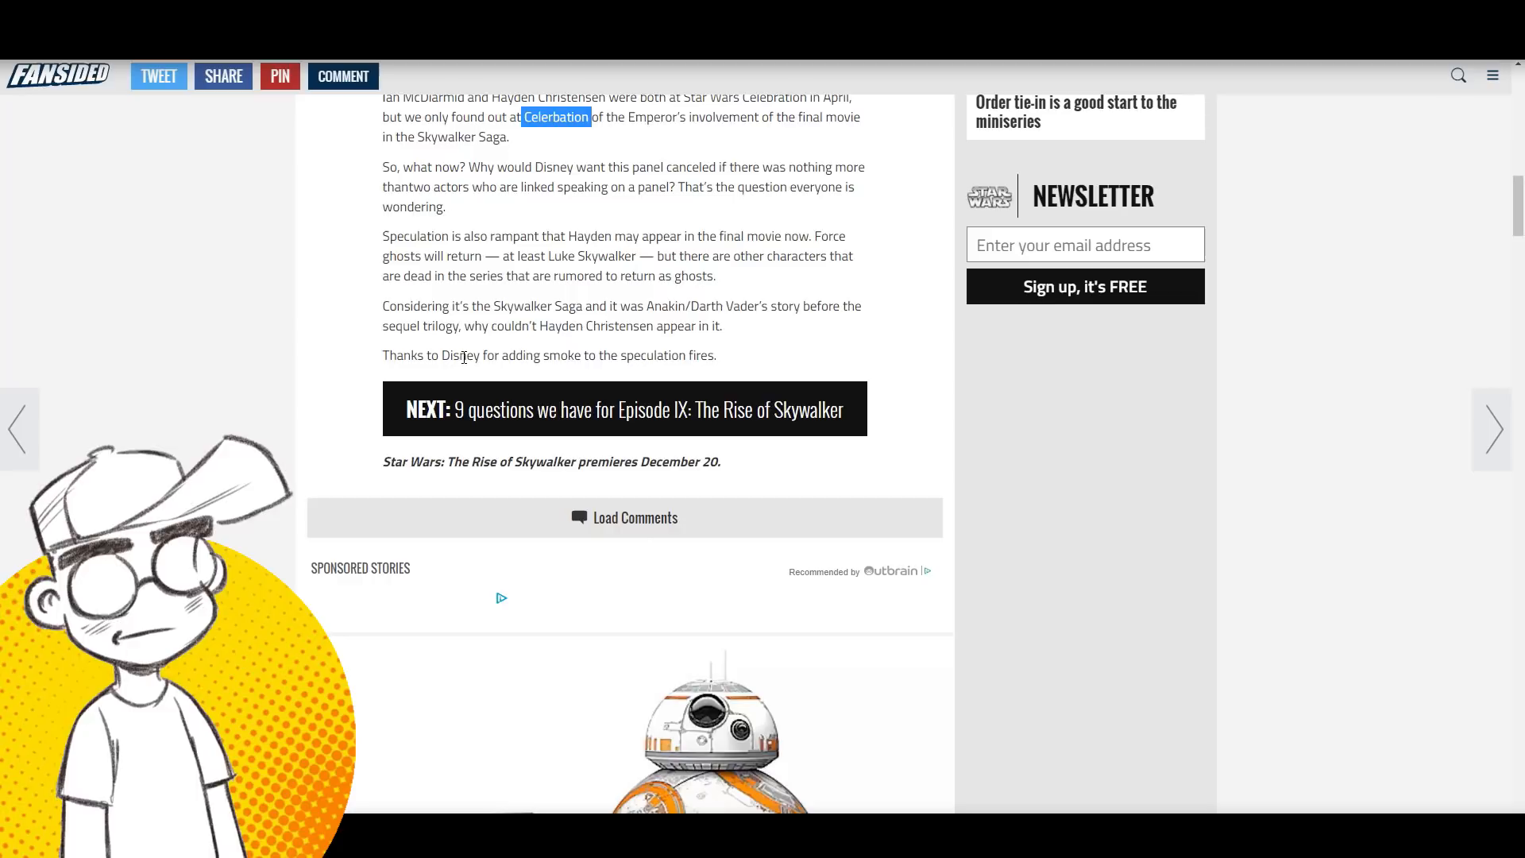
scroll("up", 3)
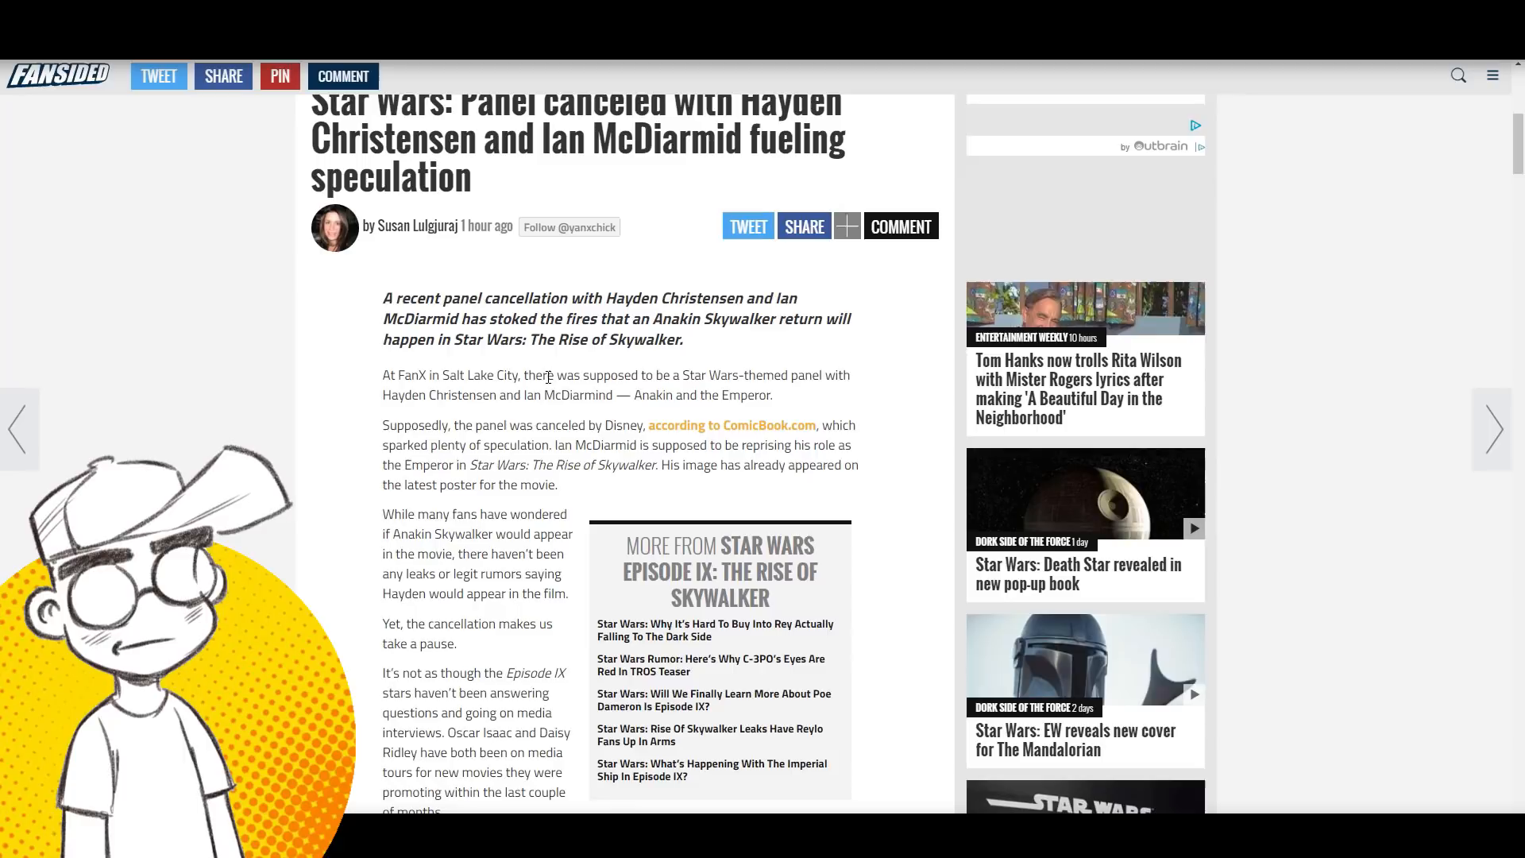
scroll("up", 3)
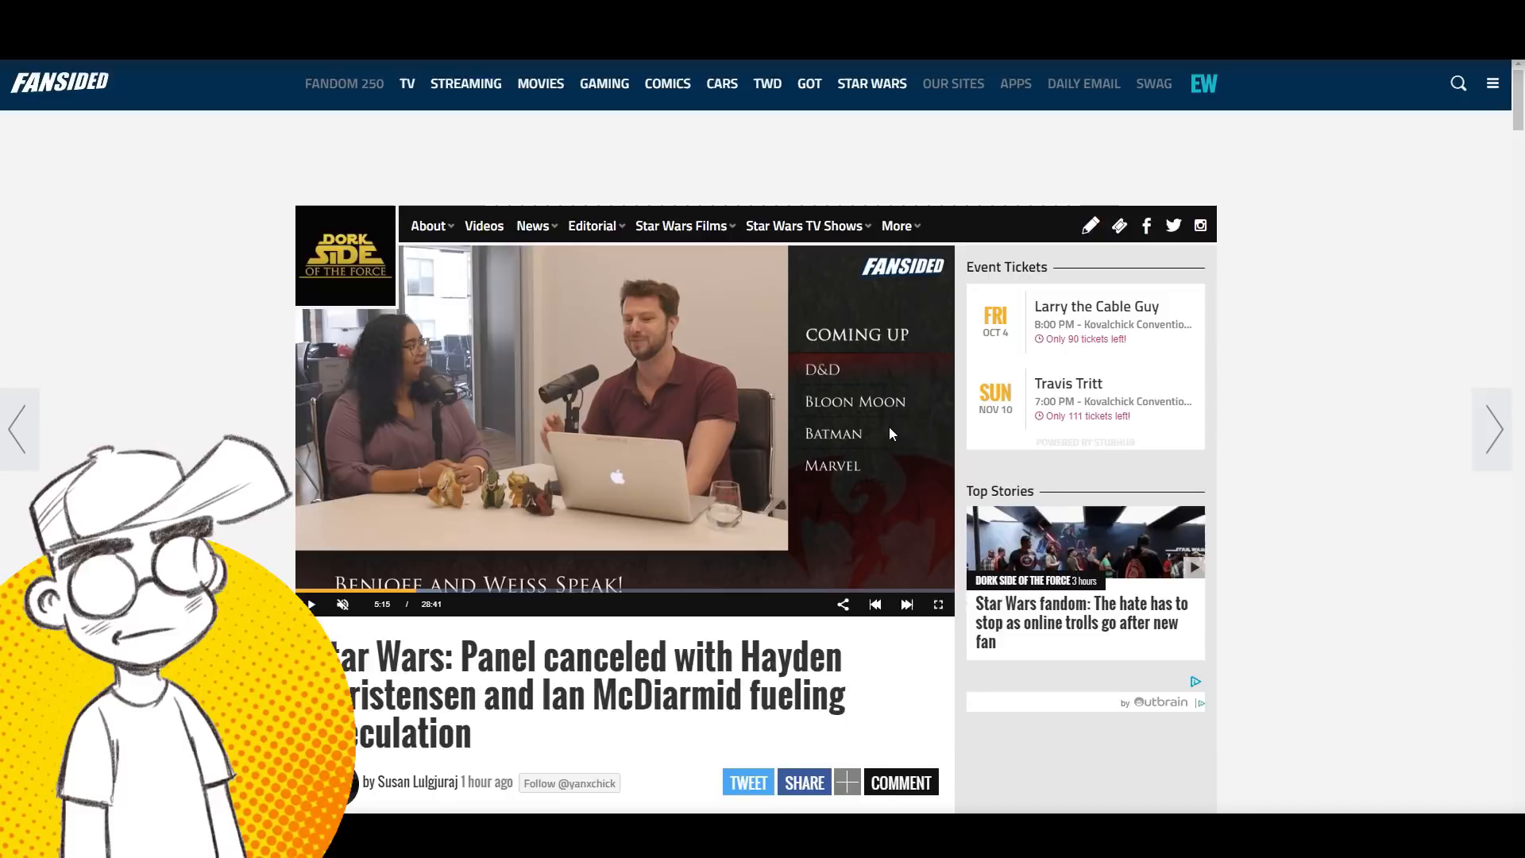